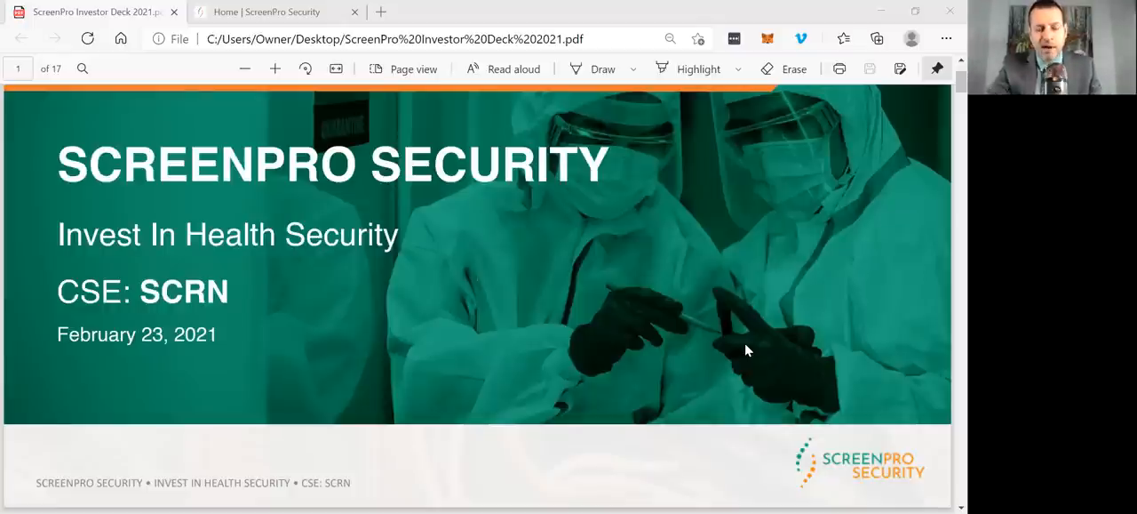
- Switch to the 'Home | ScreenPro Security' tab and scroll past About Us to How it Works
click(267, 11)
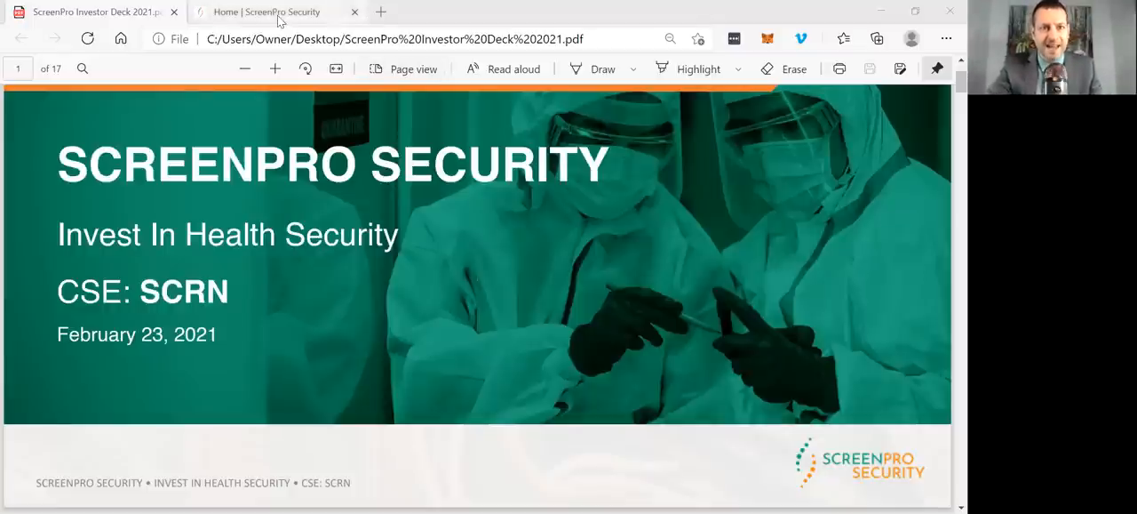
mouse_move(275, 12)
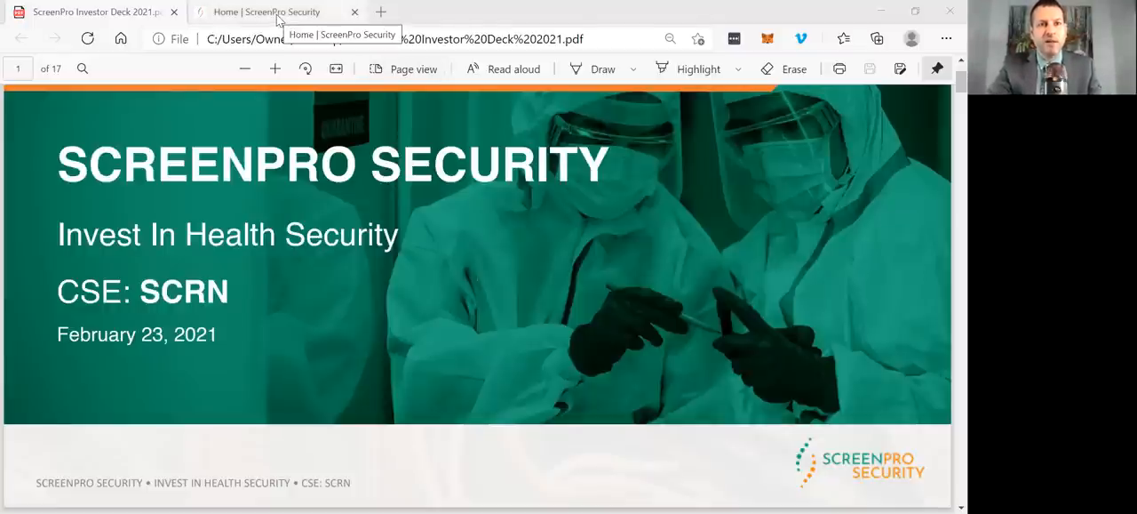
click(267, 11)
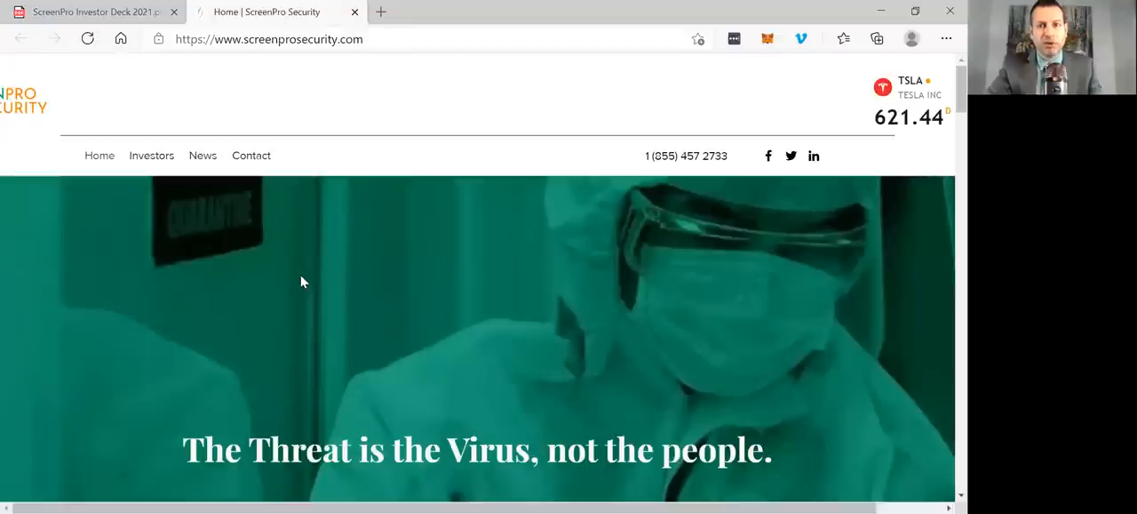
scroll(down, 3)
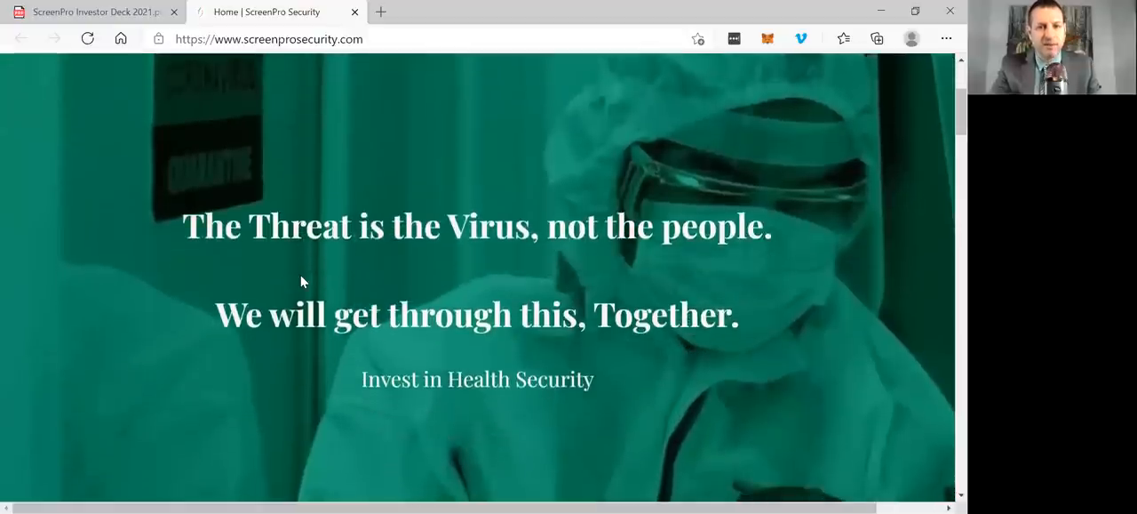
scroll(down, 3)
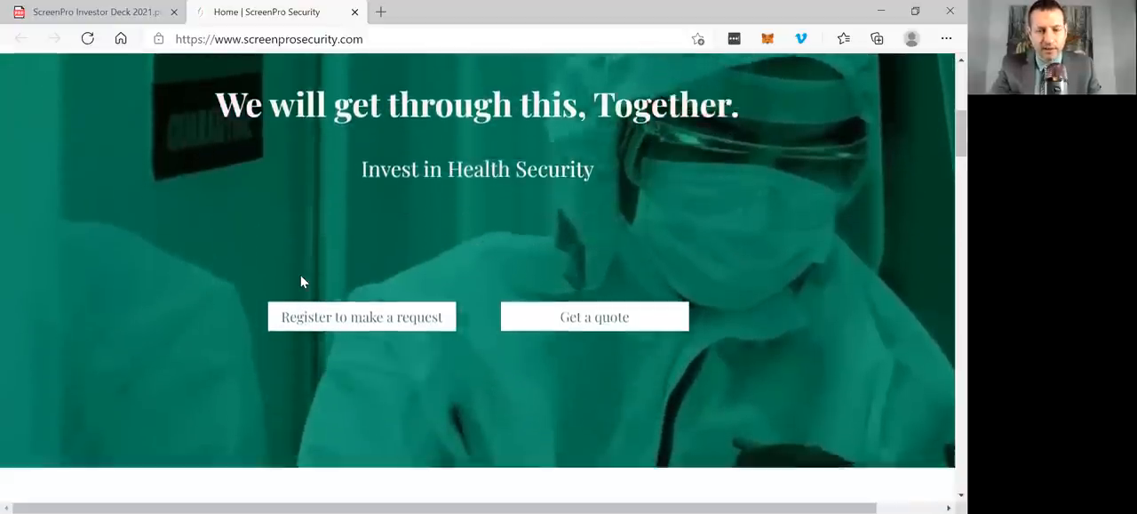
scroll(down, 3)
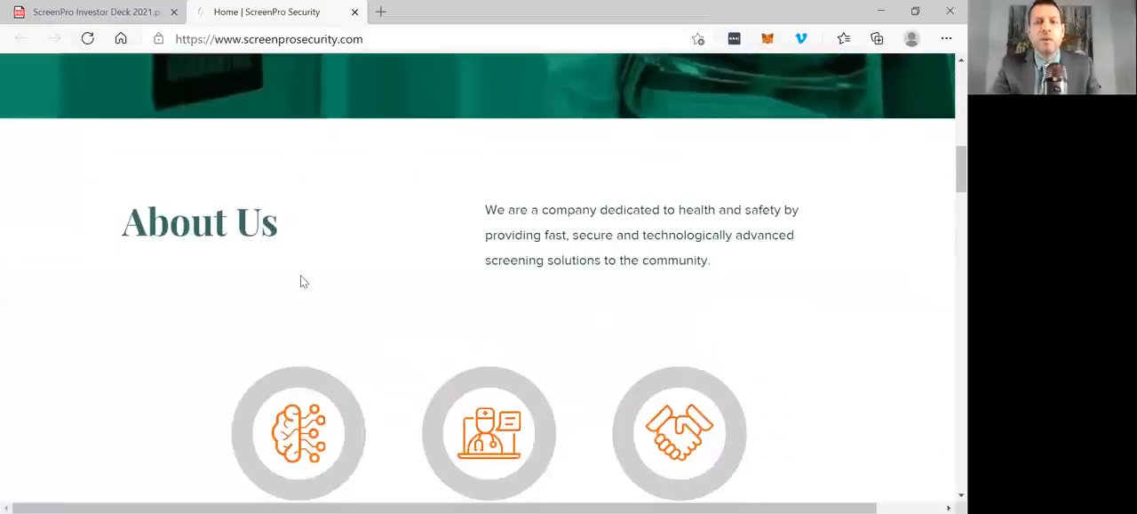
scroll(down, 3)
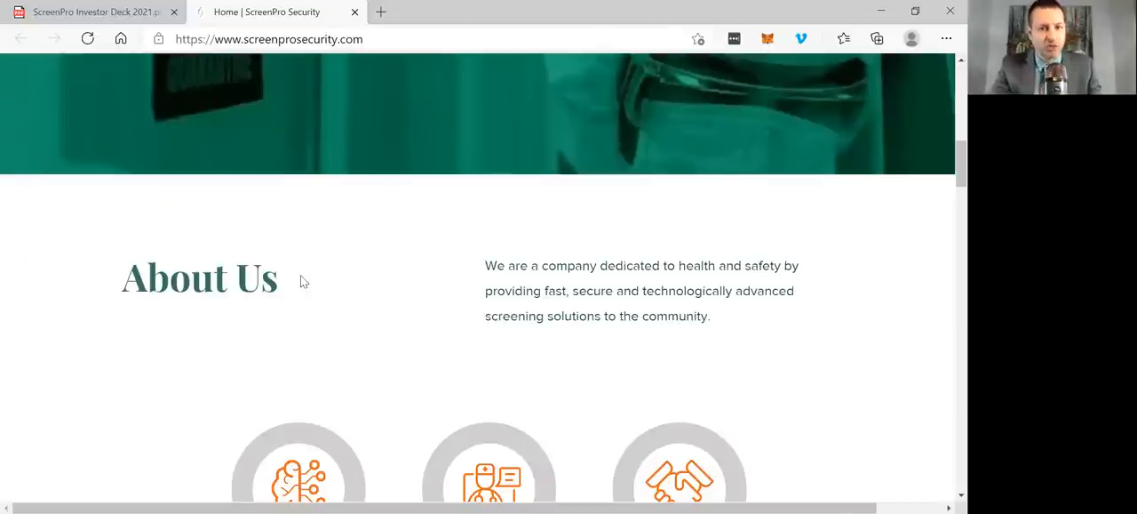
scroll(down, 3)
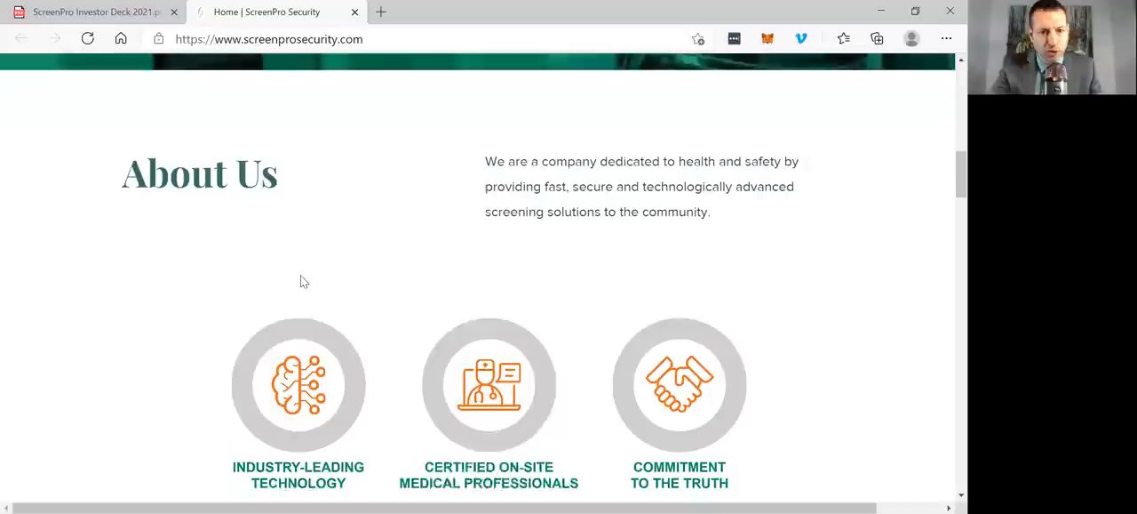
scroll(down, 3)
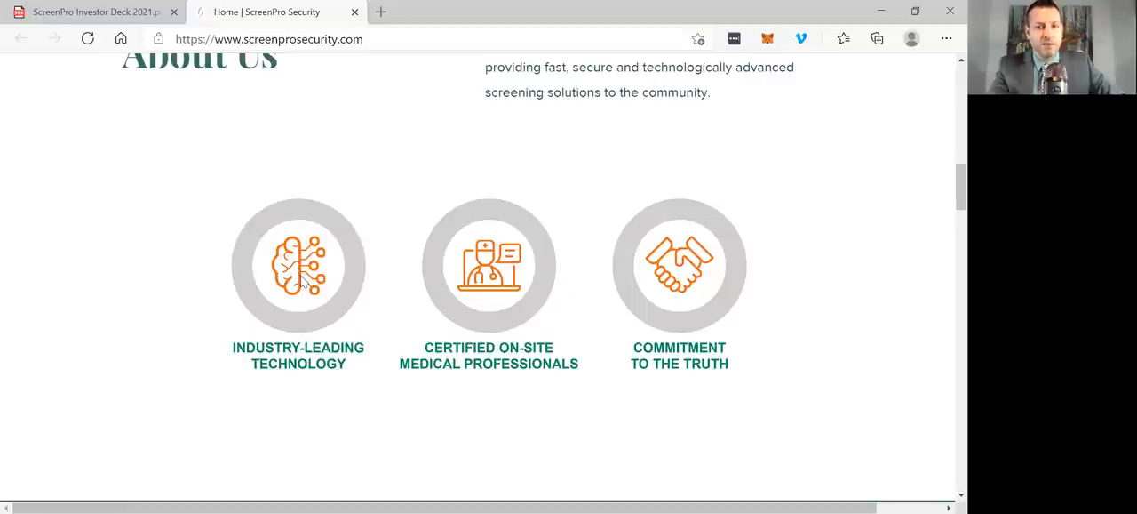
scroll(down, 3)
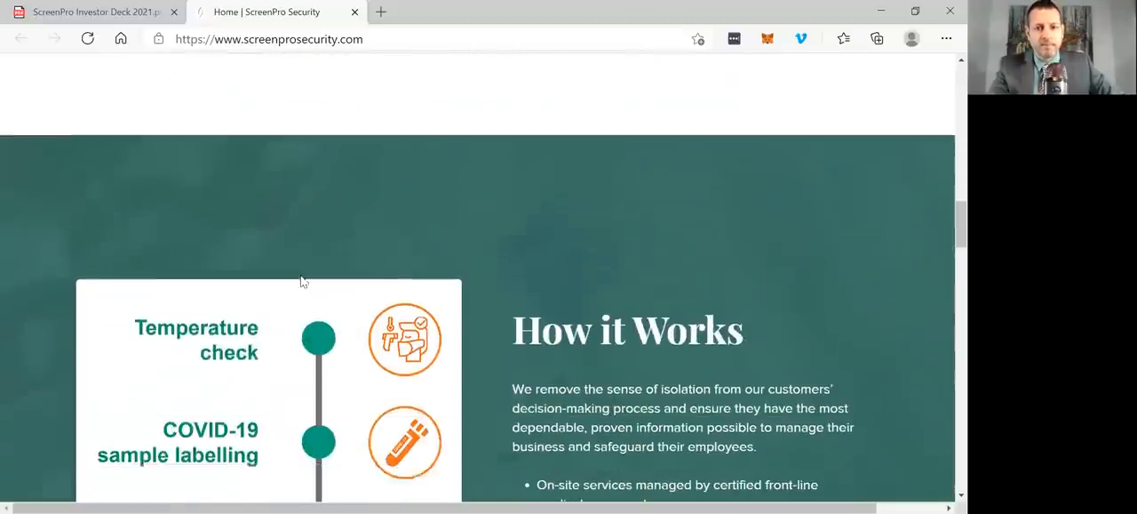
- Scroll through the How it Works steps to the final Result step and Learn More link
scroll(down, 3)
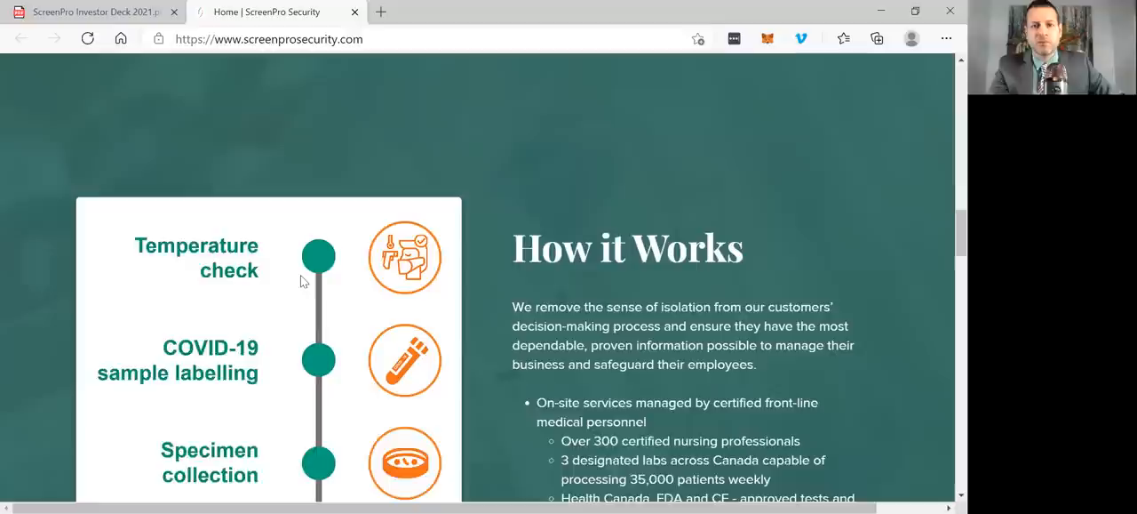
scroll(down, 3)
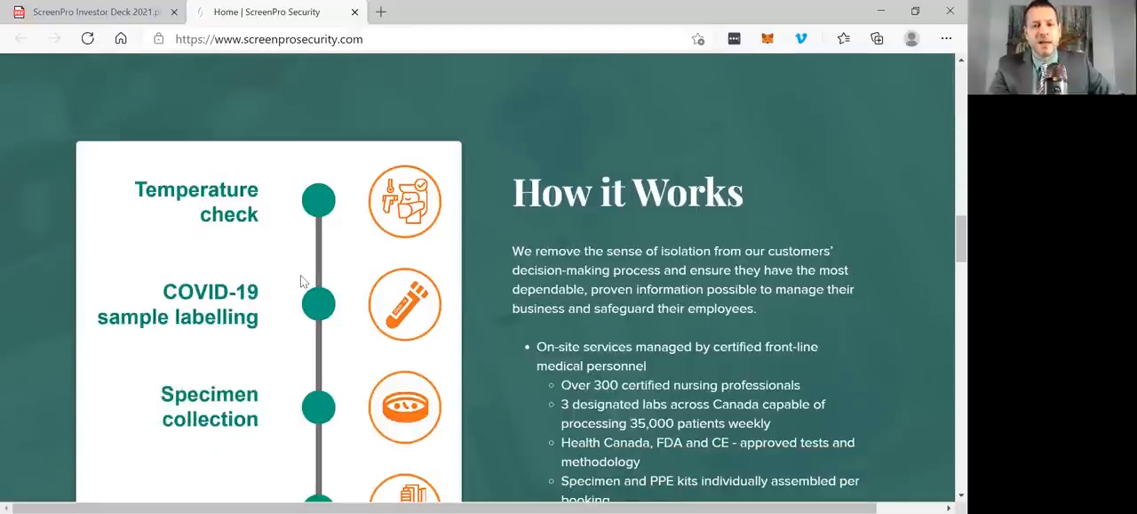
scroll(down, 3)
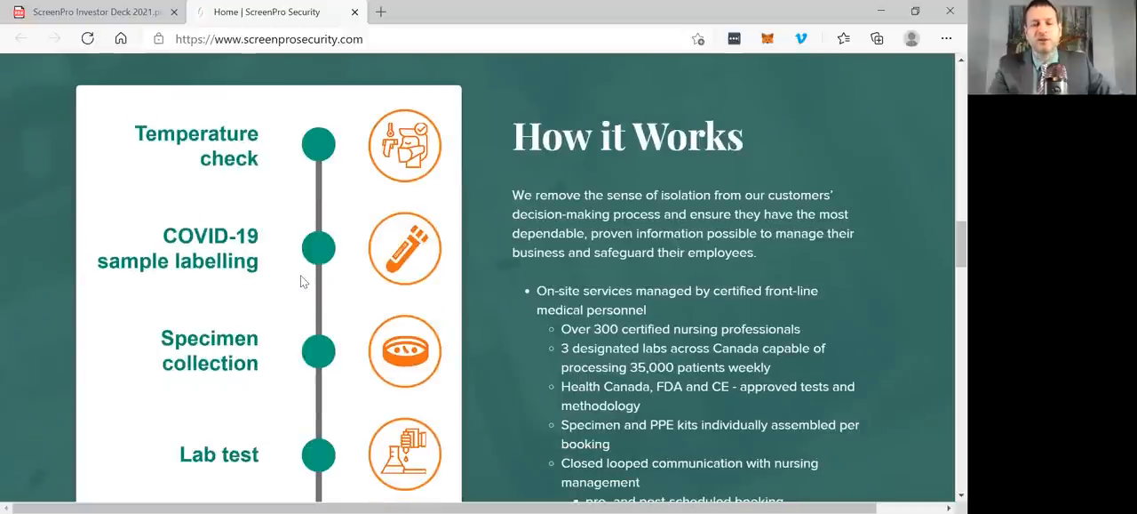
scroll(down, 3)
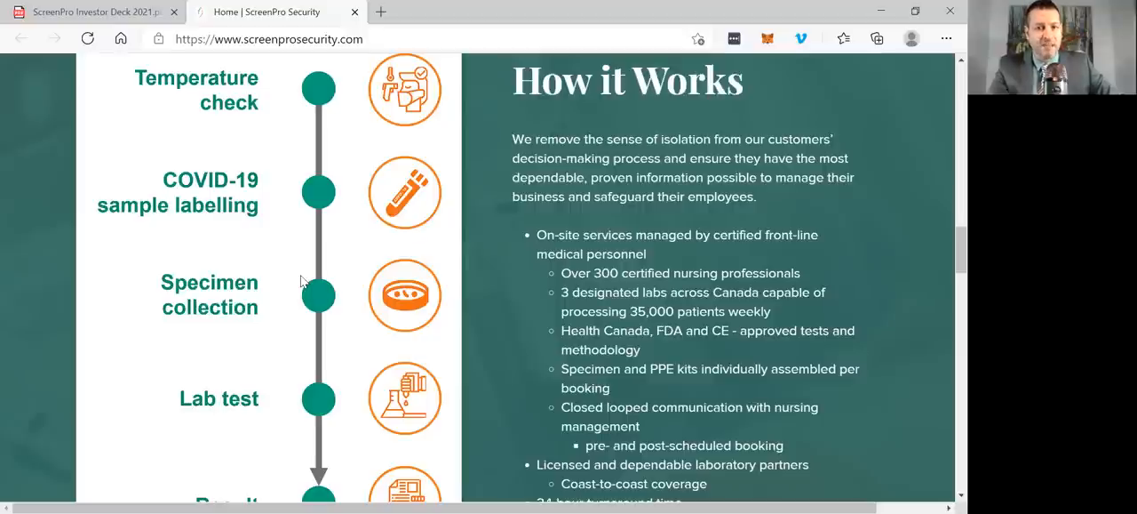
scroll(down, 3)
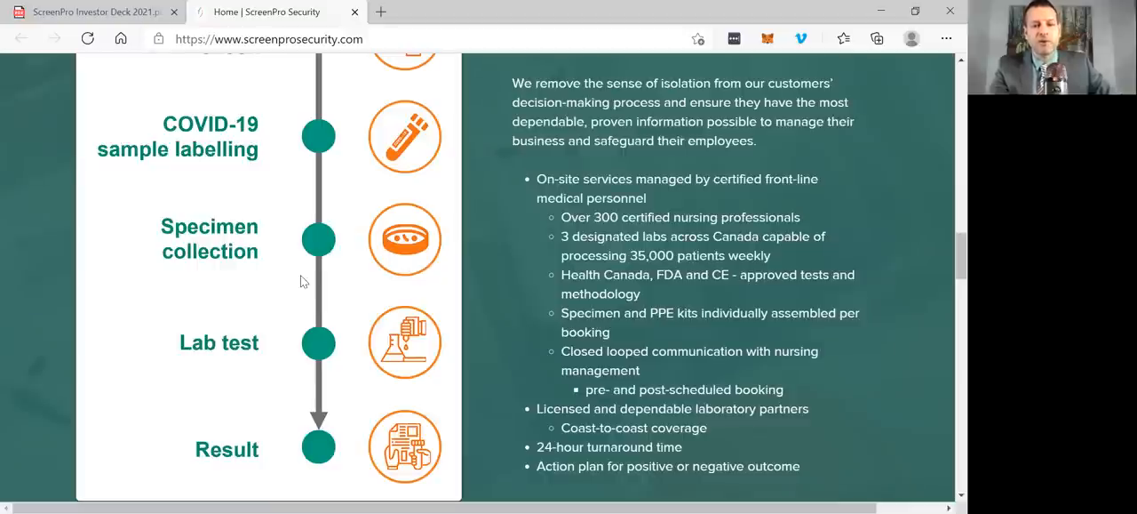
scroll(down, 3)
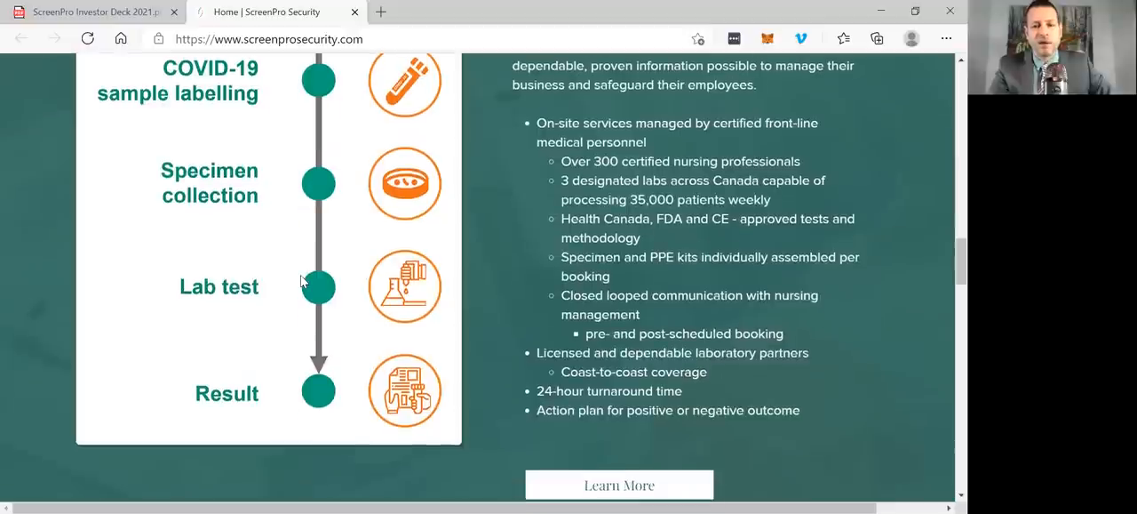
scroll(down, 3)
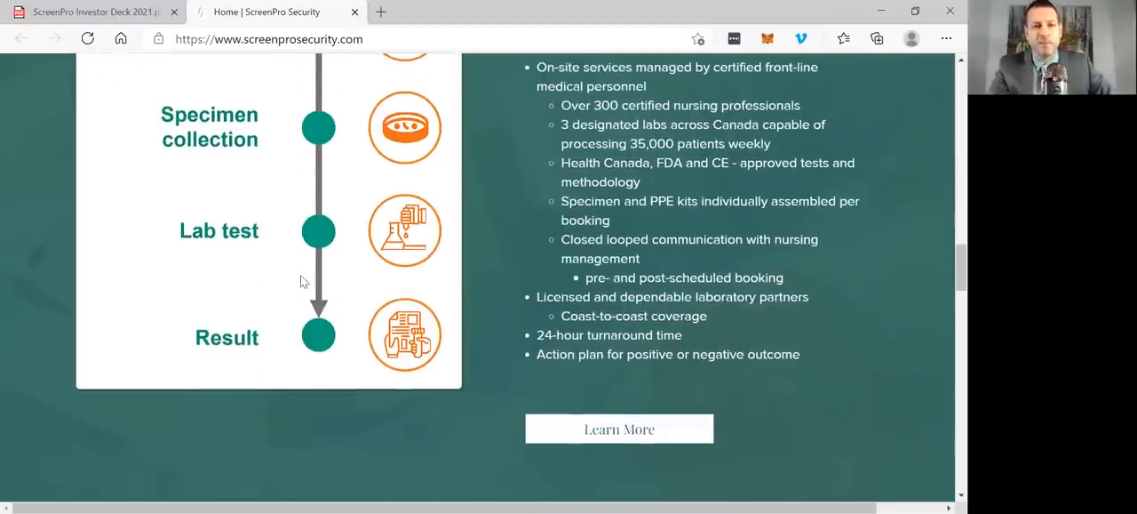
scroll(down, 3)
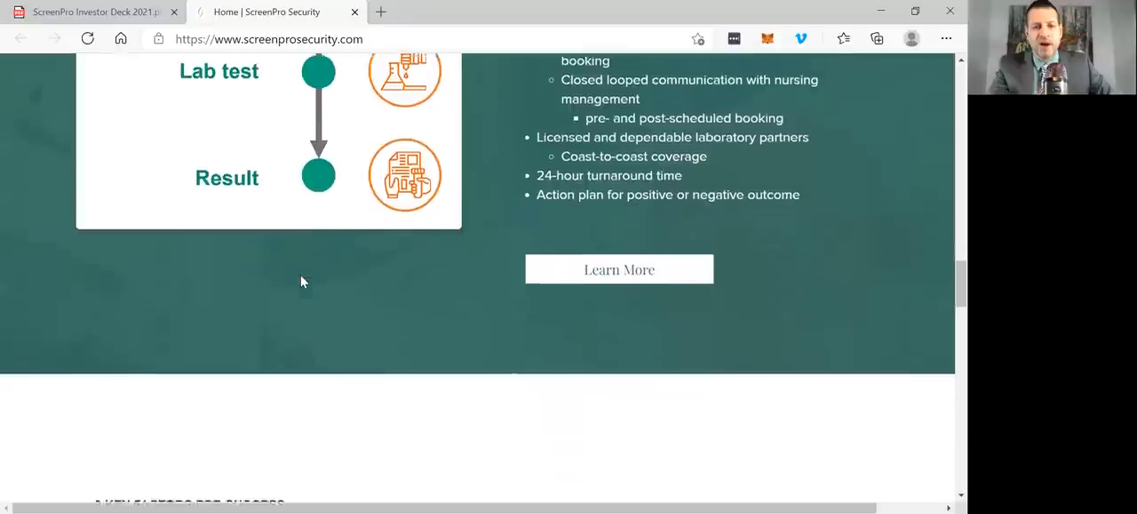
- Scroll down to the 3 Key Factors for Success and qPCR Multi Kit section with the CEO quote
scroll(down, 3)
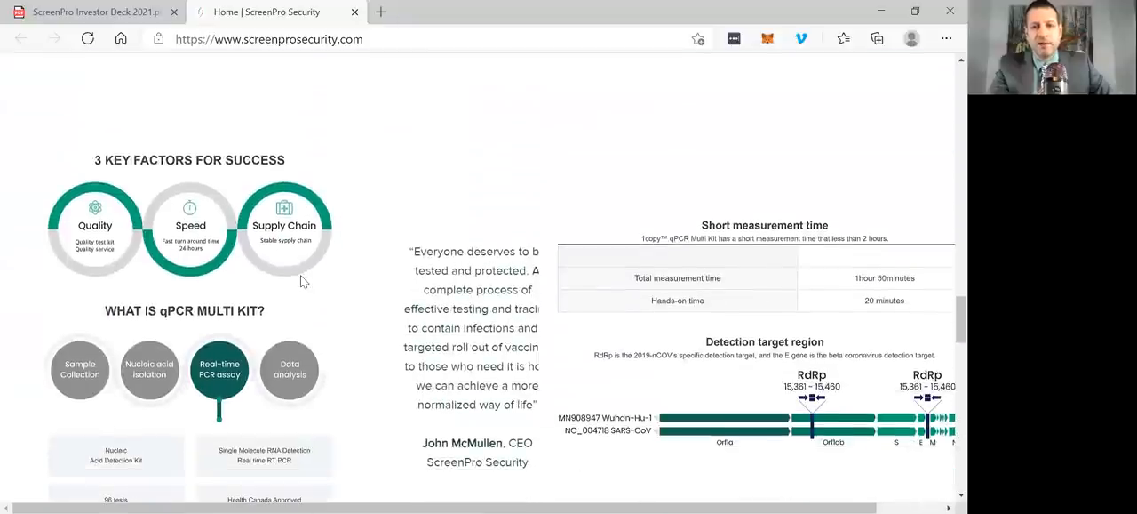
scroll(down, 3)
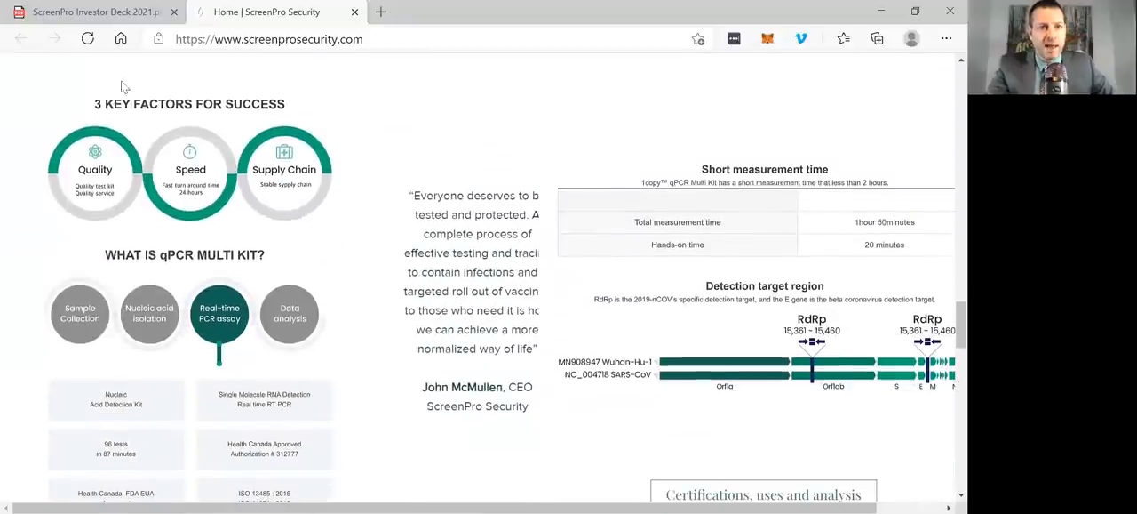
mouse_move(89, 12)
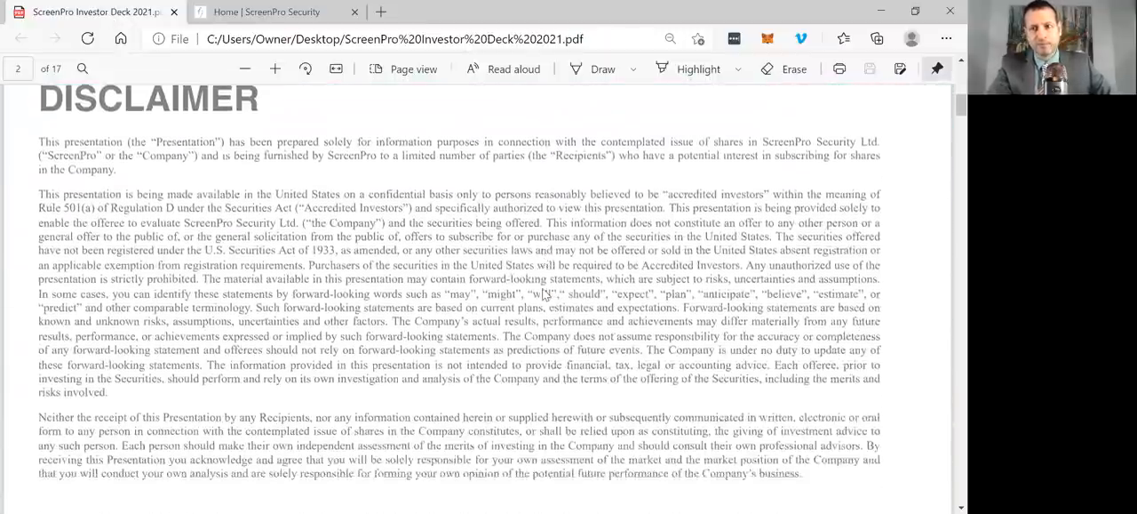
- Scroll the investor deck PDF past the disclaimer and CEO quote pages to page 5
scroll(down, 3)
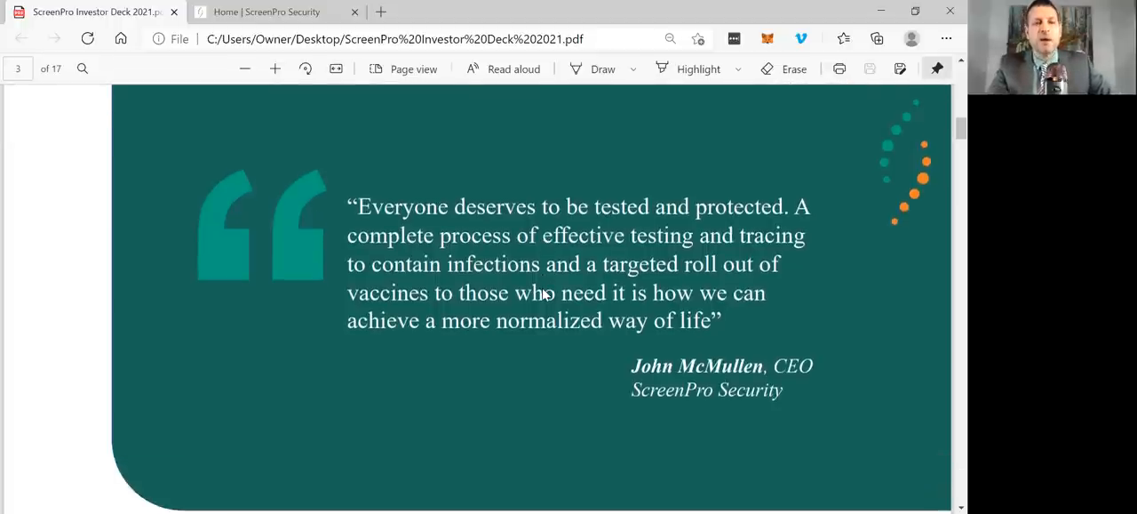
scroll(down, 3)
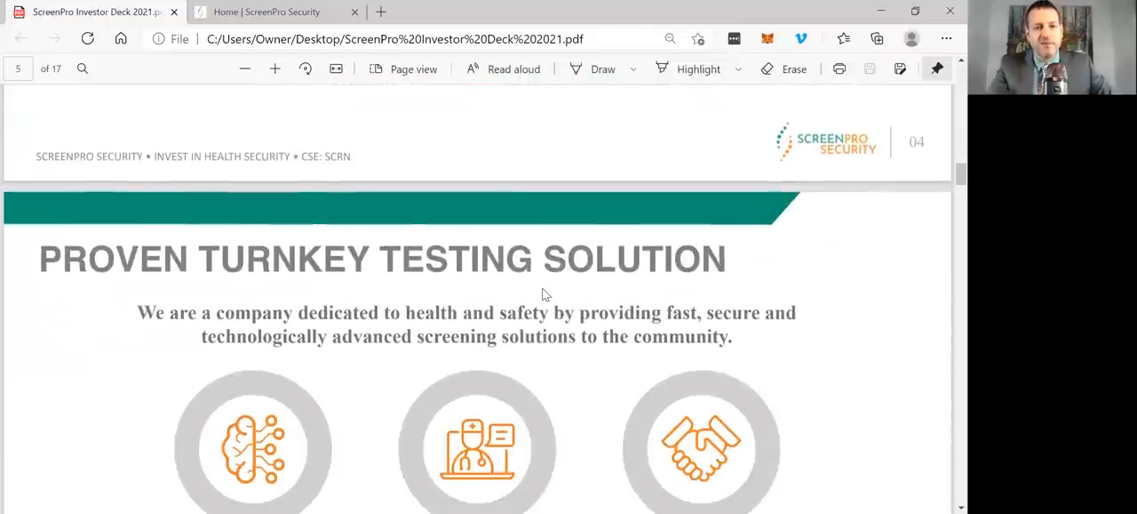
- Scroll through page 5's three pillars to the start of page 6, Seamless 24-Hour Process
scroll(down, 3)
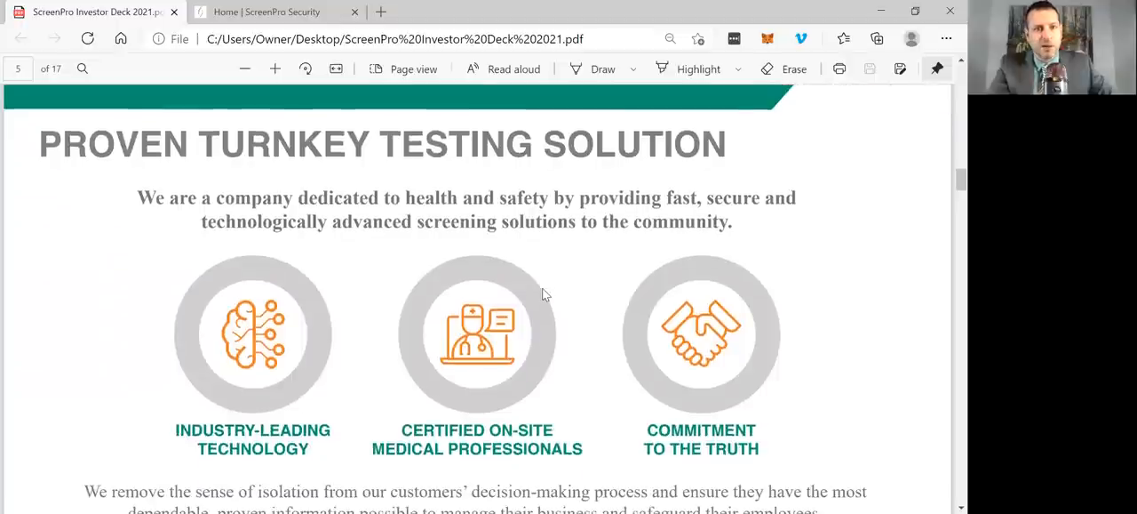
scroll(down, 3)
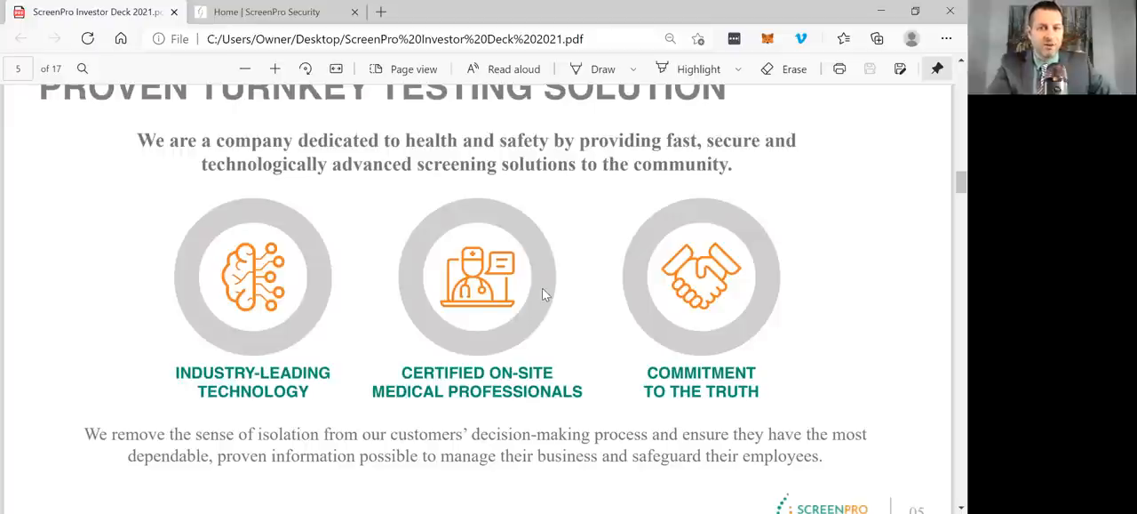
scroll(down, 3)
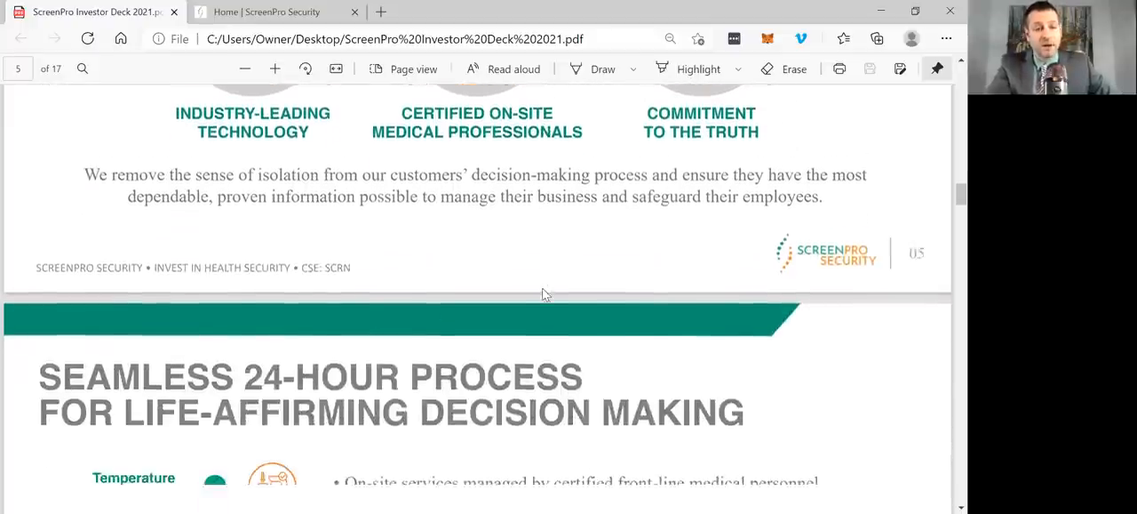
- Scroll past page 7's COVID-19 detection kit specs to page 8's Financial Projections chart
scroll(down, 3)
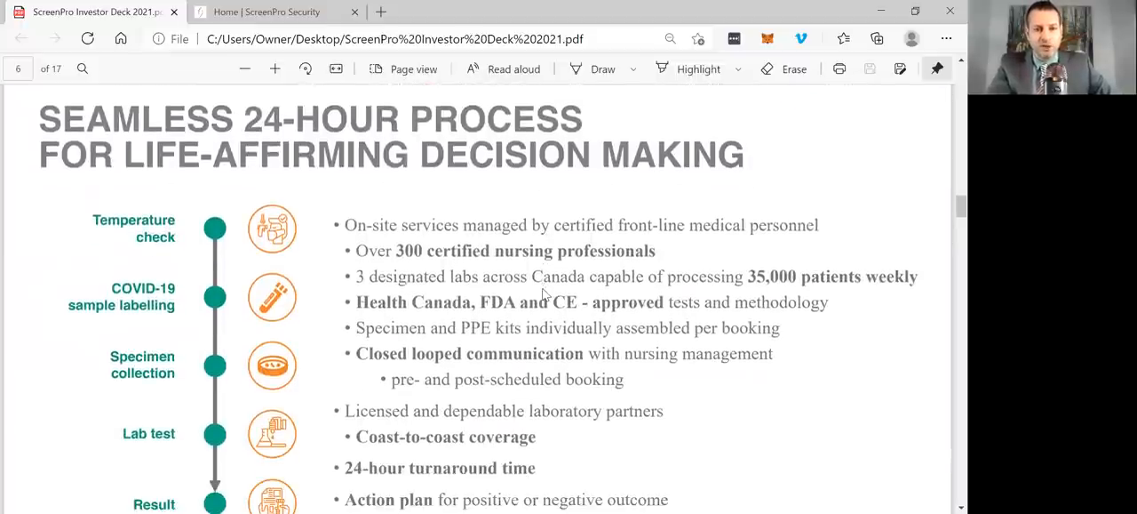
scroll(down, 3)
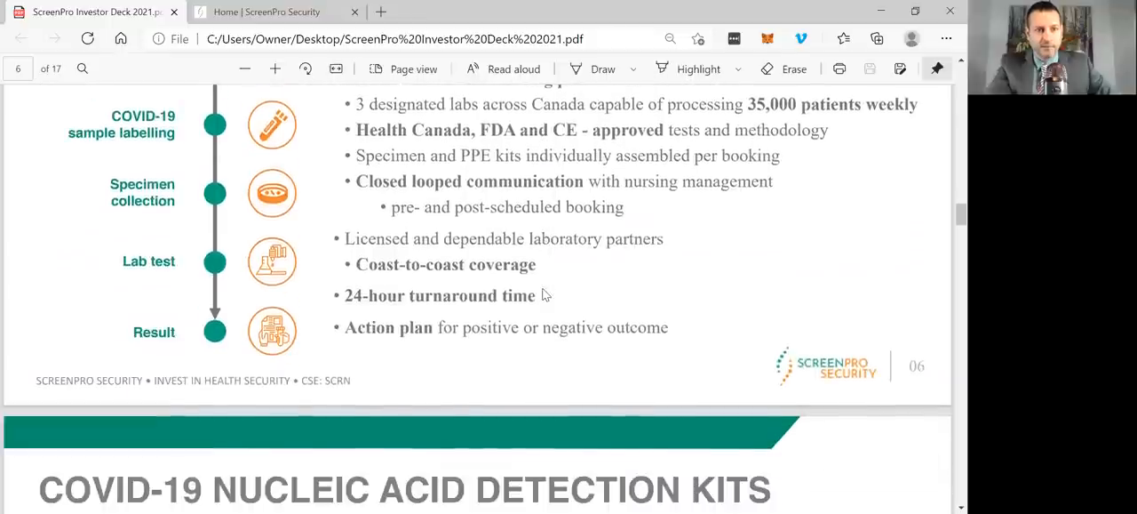
scroll(up, 3)
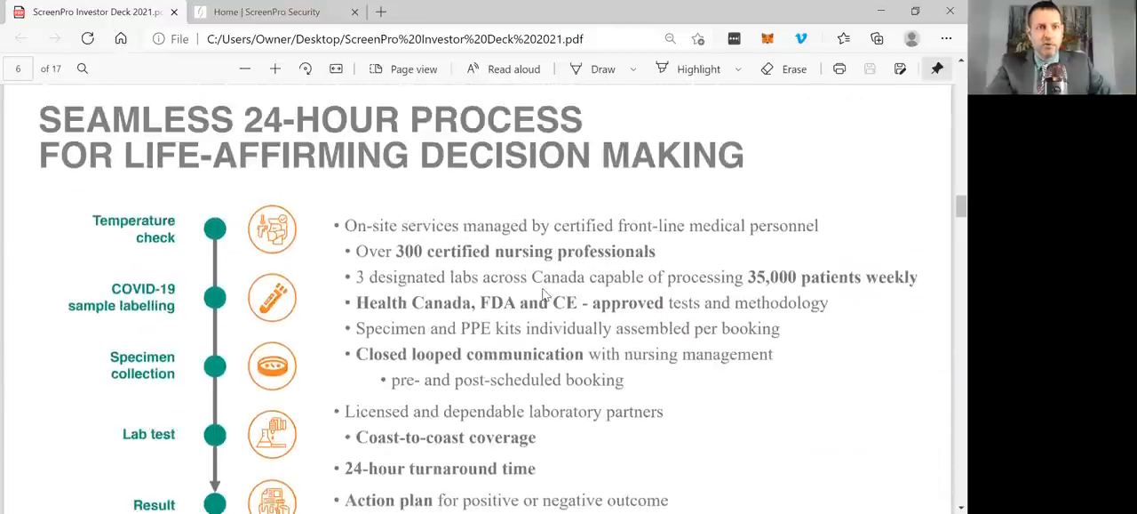
scroll(down, 3)
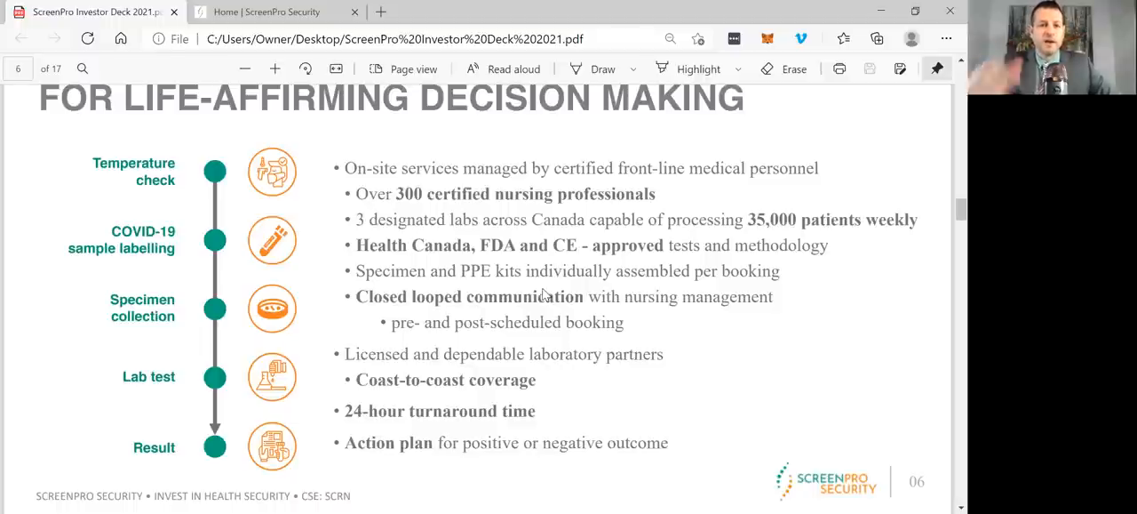
scroll(down, 3)
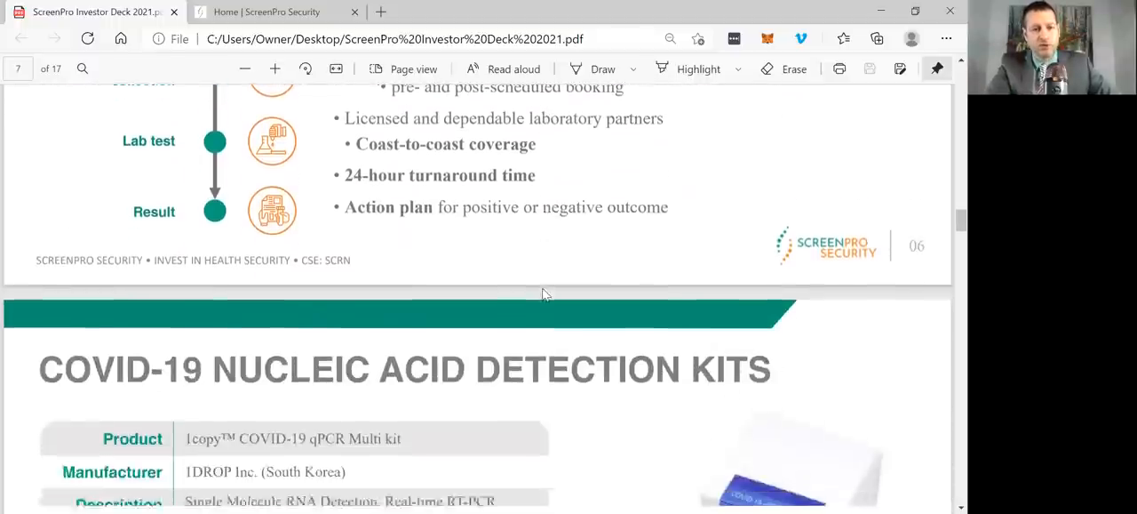
scroll(down, 3)
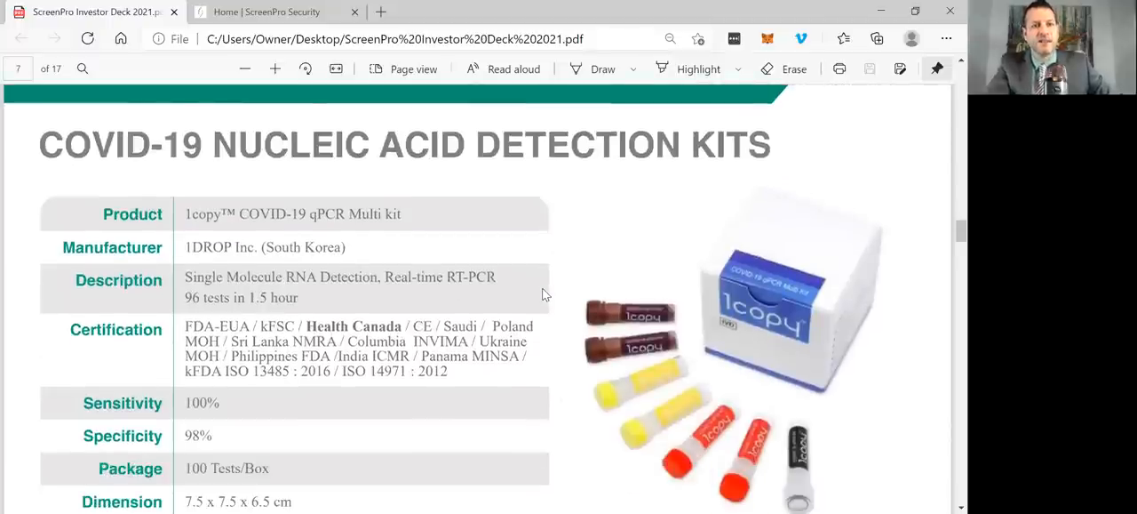
scroll(down, 3)
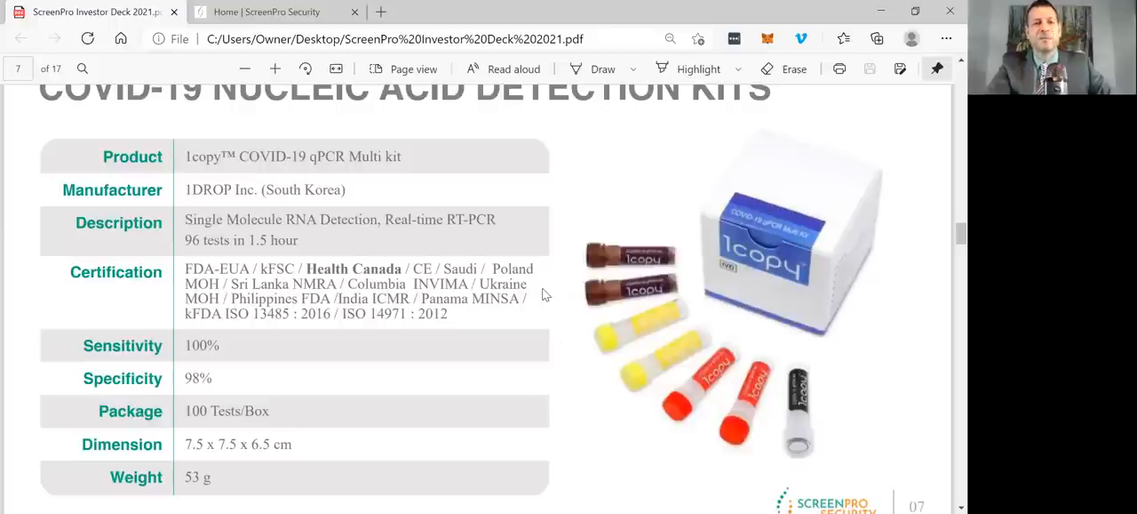
scroll(down, 3)
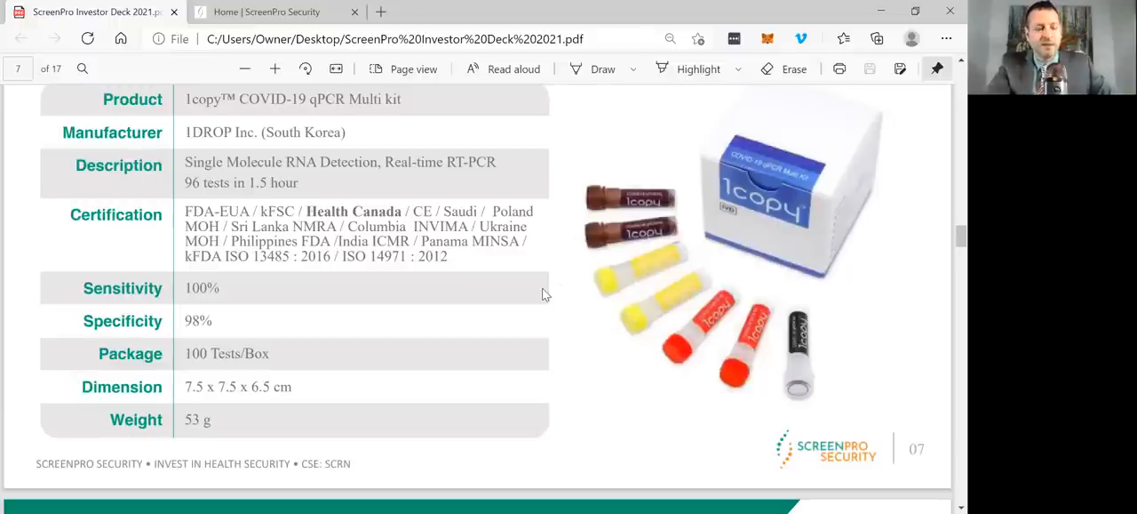
scroll(down, 3)
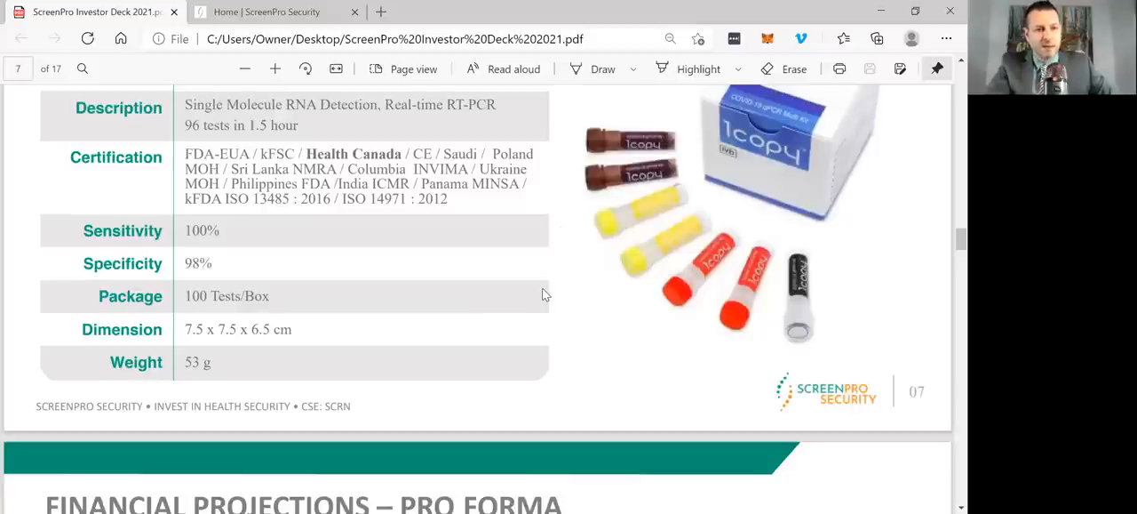
scroll(down, 3)
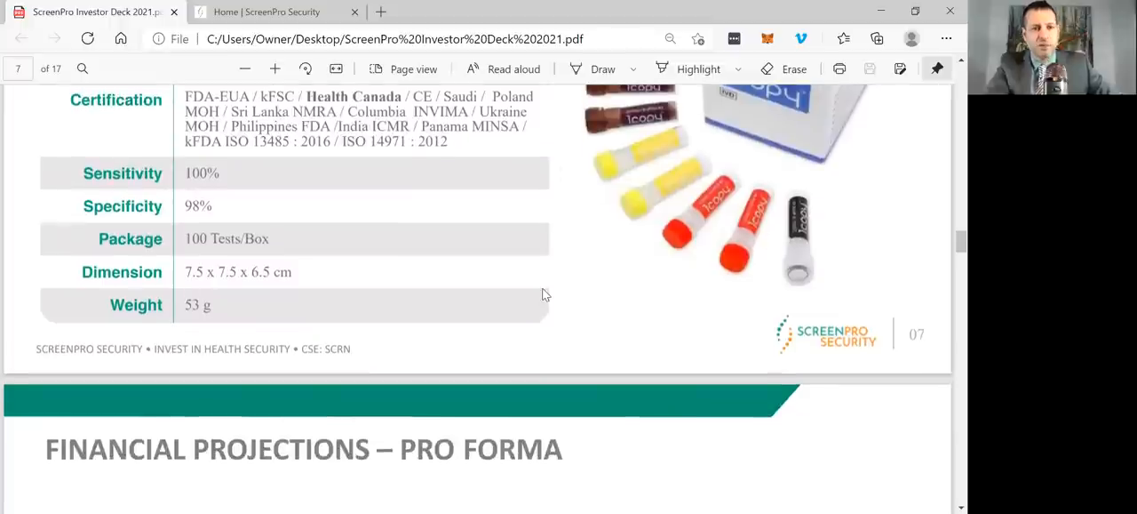
scroll(down, 3)
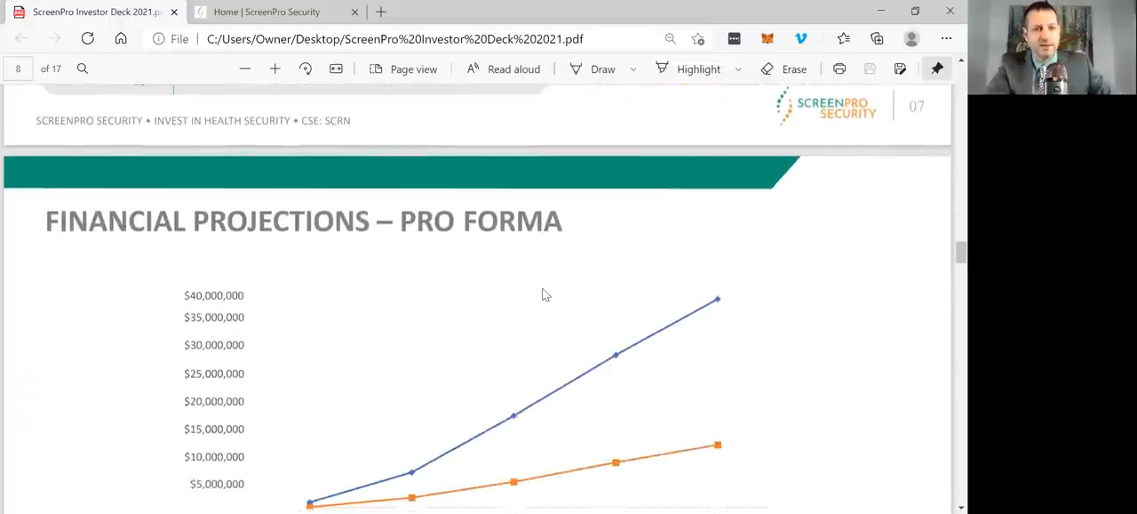
- Scroll past page 8's revenue and net income figures to page 9, Capital Structure
scroll(down, 3)
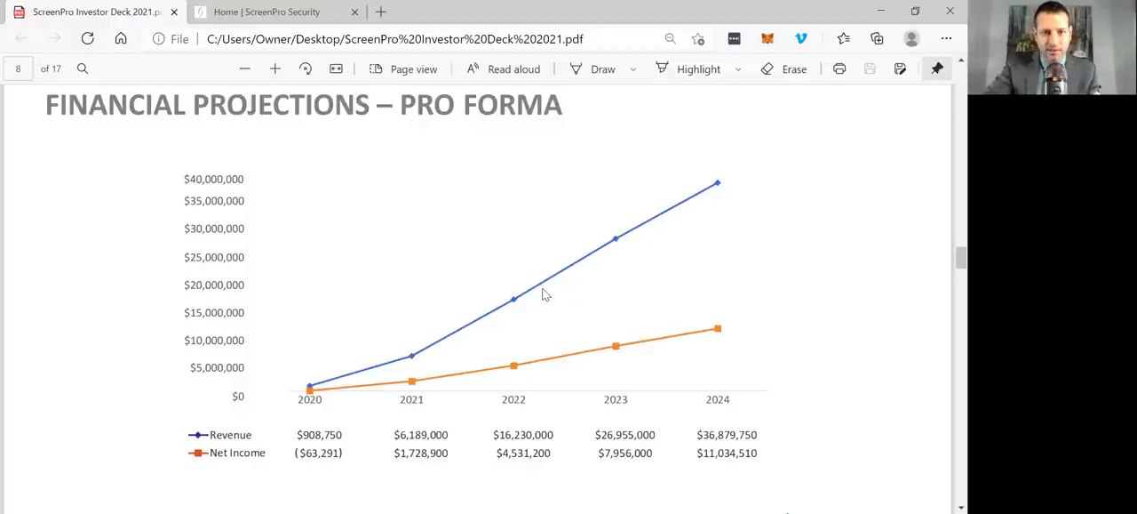
scroll(down, 3)
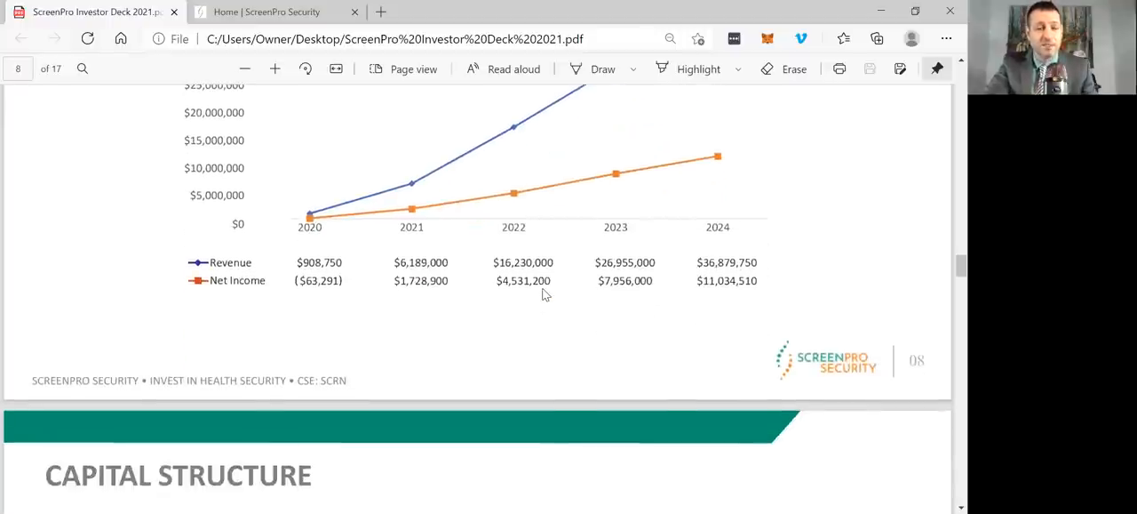
scroll(down, 3)
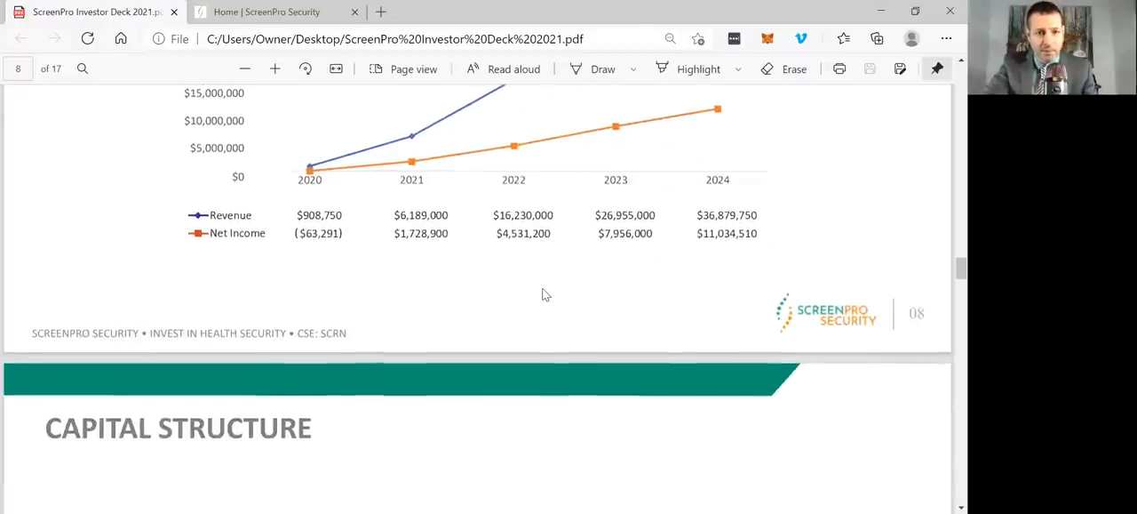
scroll(down, 3)
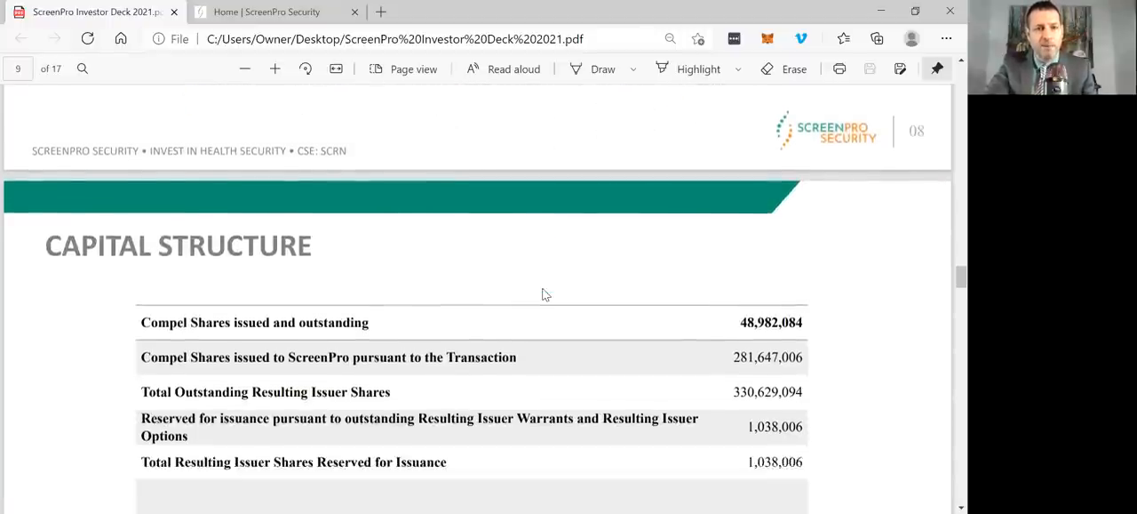
- Scroll through page 9's share capital table to page 10, Investment Highlights
scroll(down, 3)
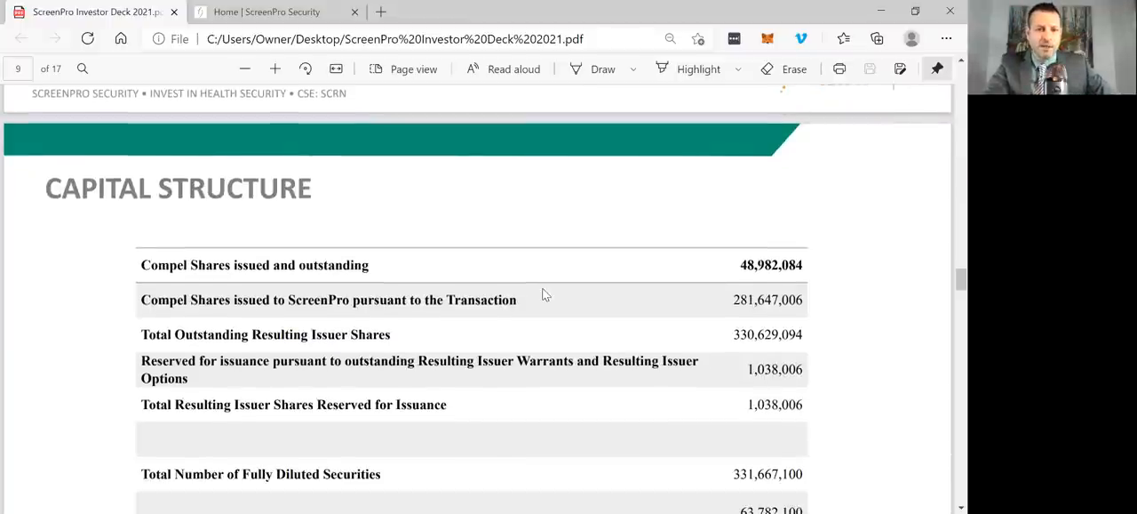
scroll(down, 3)
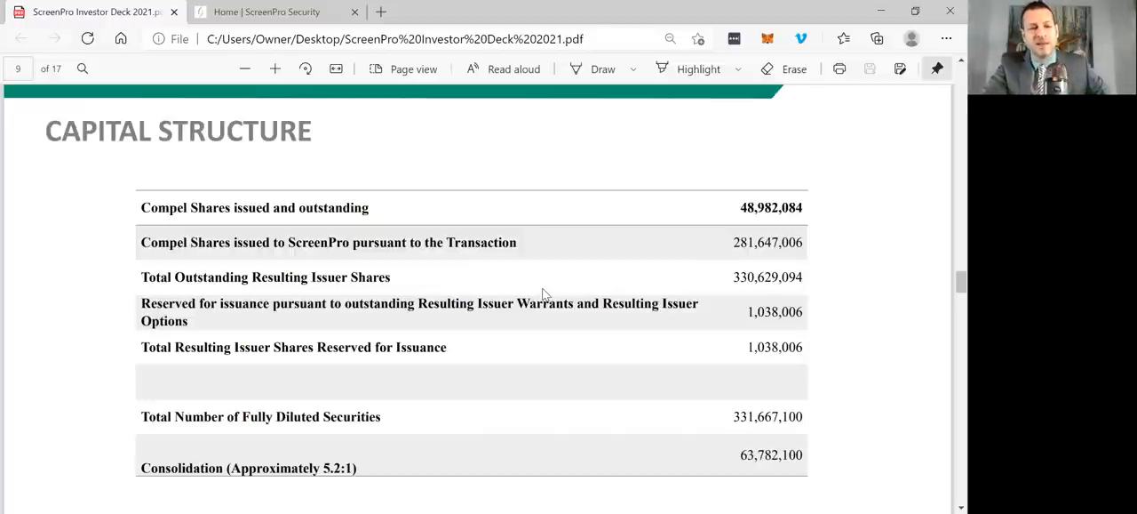
scroll(down, 3)
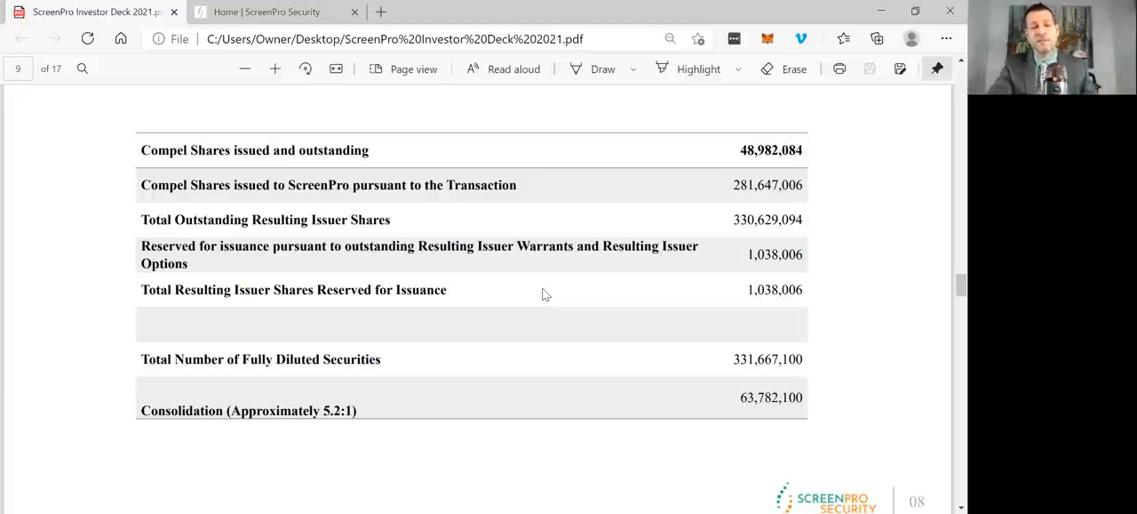
scroll(down, 3)
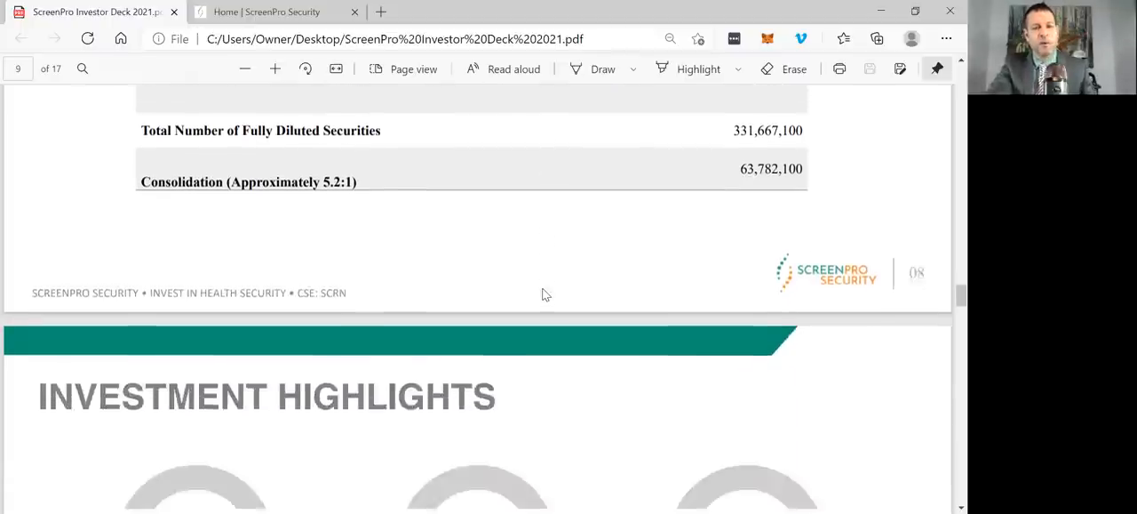
scroll(down, 3)
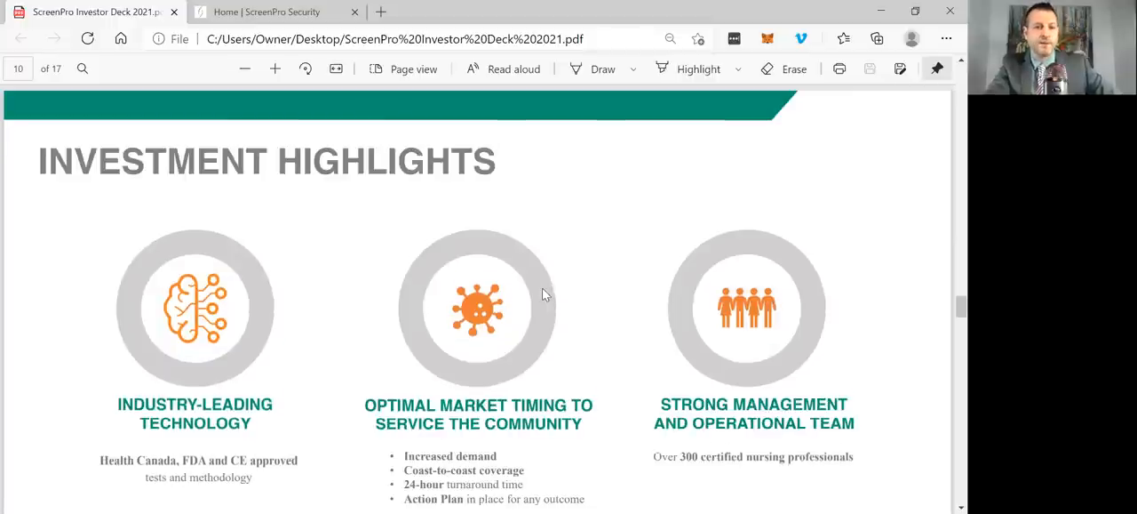
- Scroll past page 10's three investment highlights to page 11, Your Dedicated ScreenPro Team
scroll(down, 3)
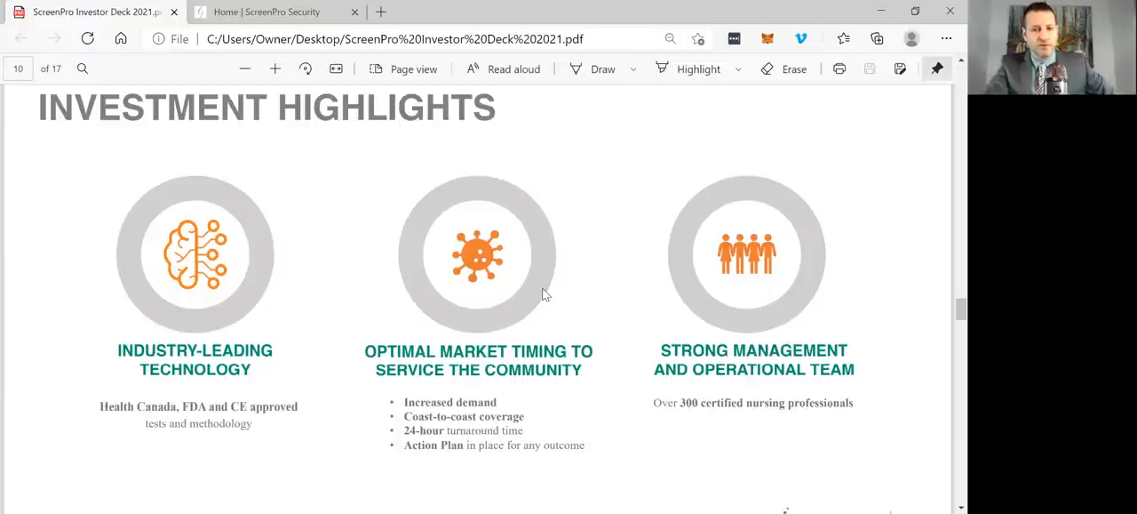
scroll(down, 3)
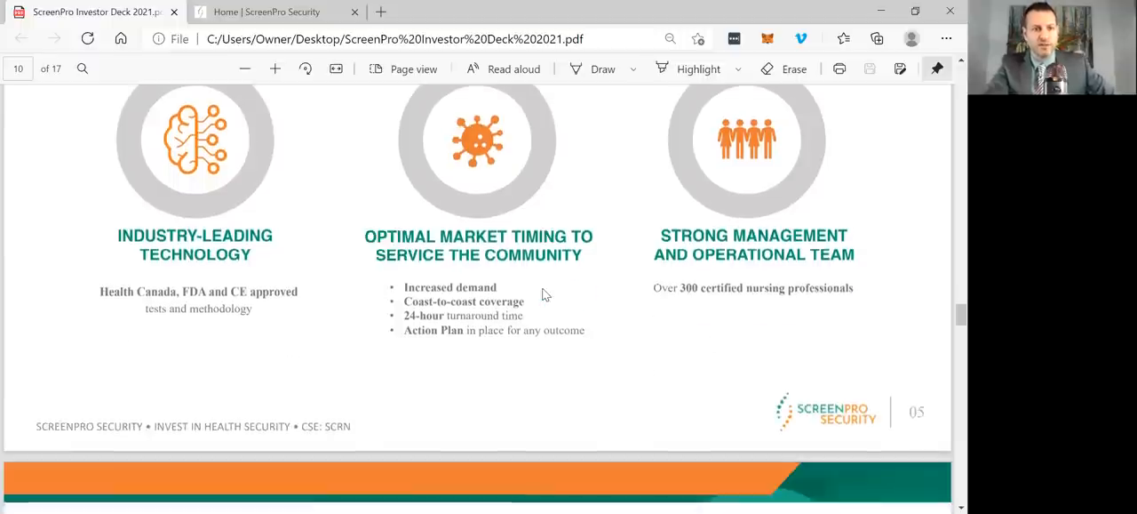
scroll(down, 3)
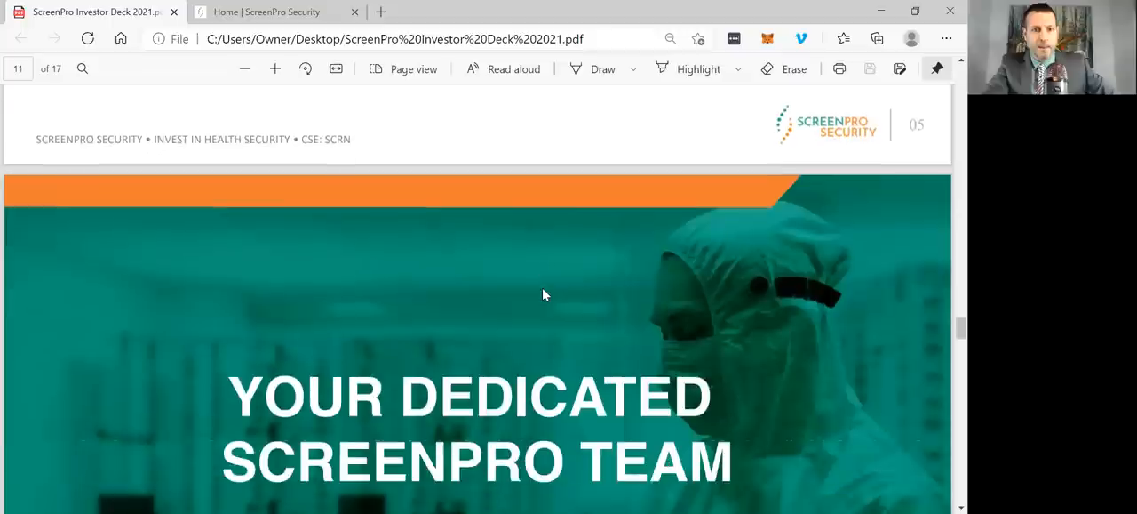
- Scroll to page 12, Leadership, showing CEO John McMullen and CFO Paul Haber bios
scroll(down, 3)
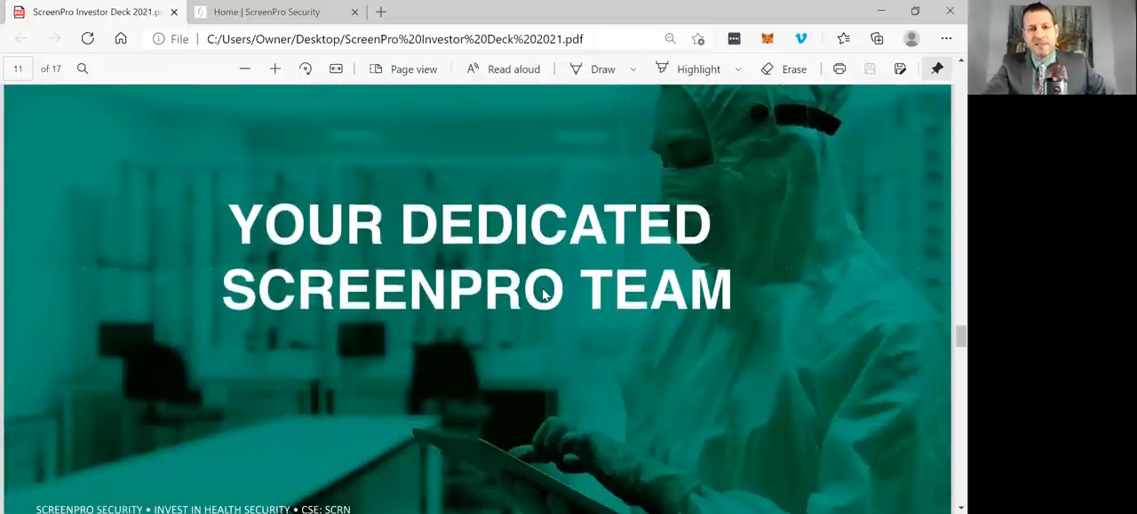
scroll(down, 3)
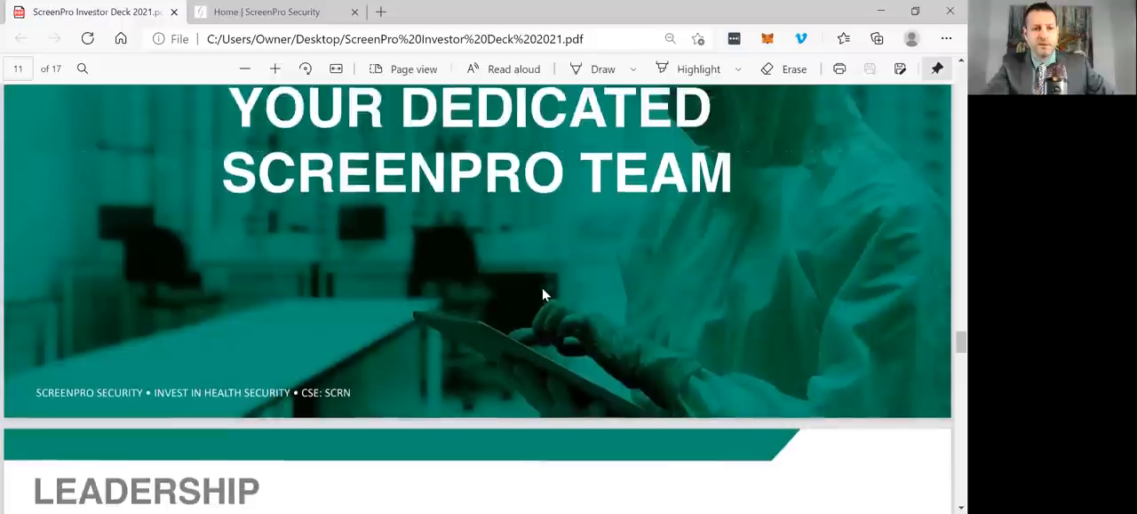
scroll(down, 3)
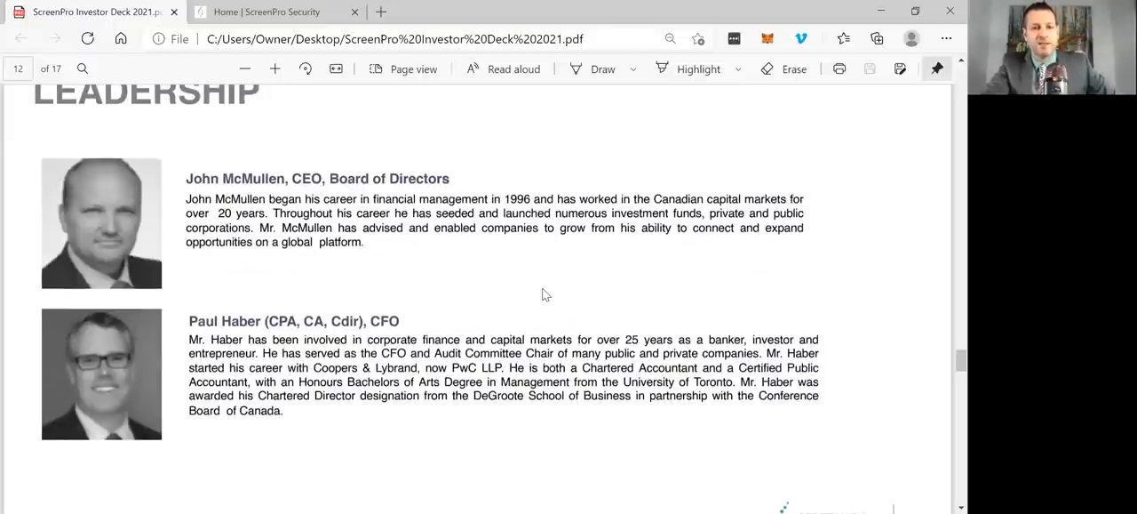
- Scroll past page 13's Operations bios to page 14, Board of Directors, starting with Richard Yoon
scroll(down, 3)
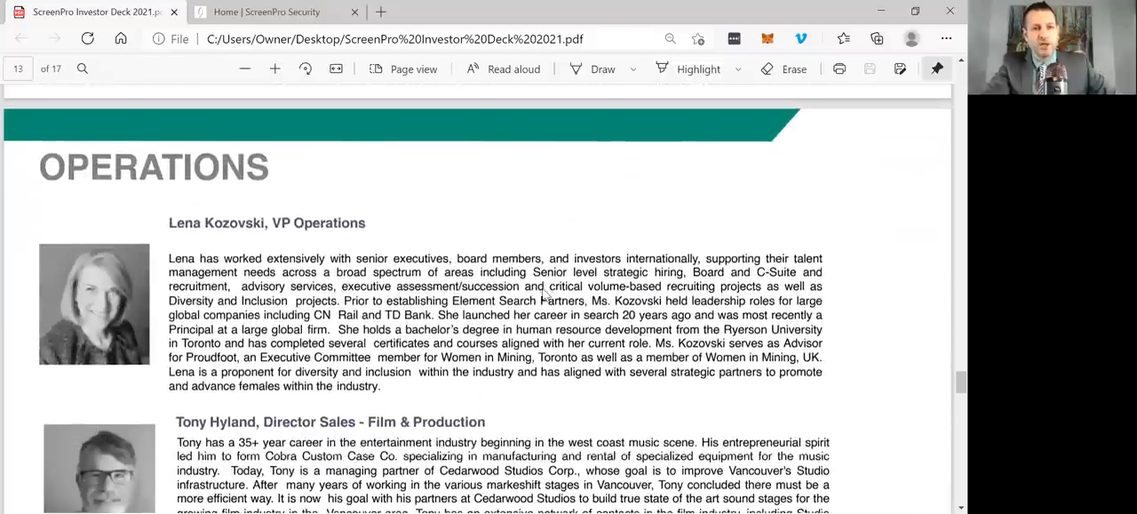
scroll(down, 3)
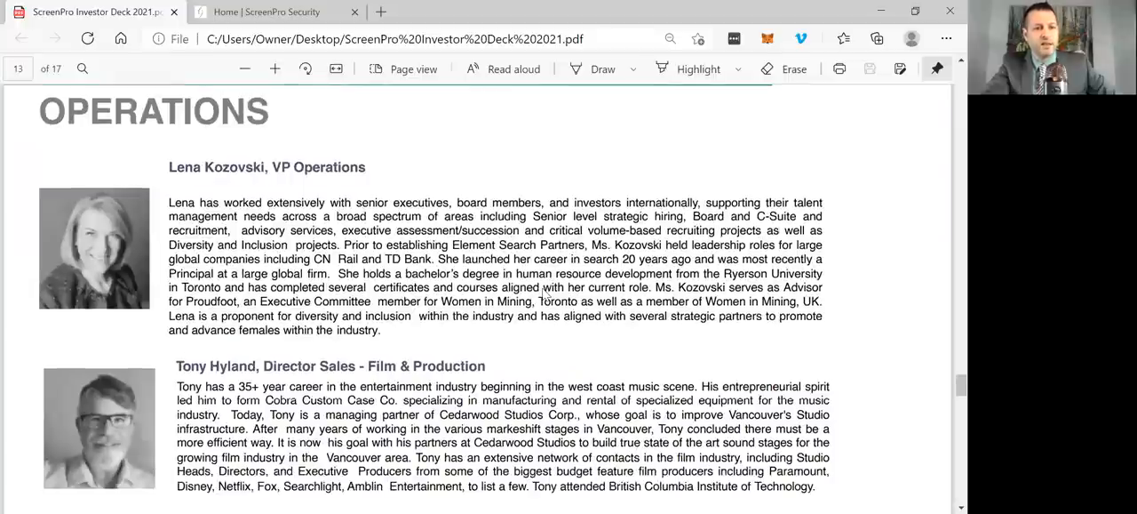
scroll(down, 3)
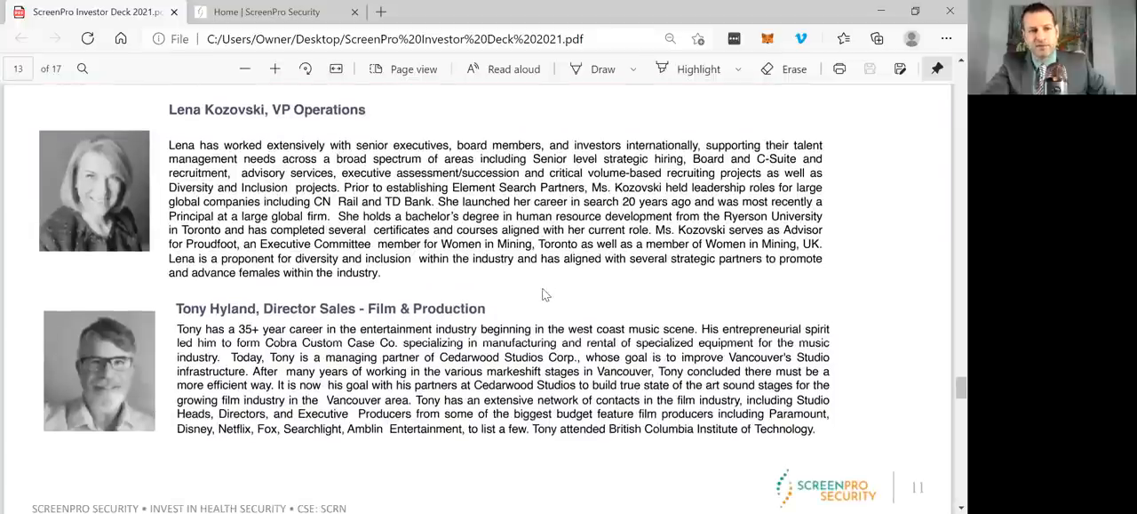
scroll(down, 3)
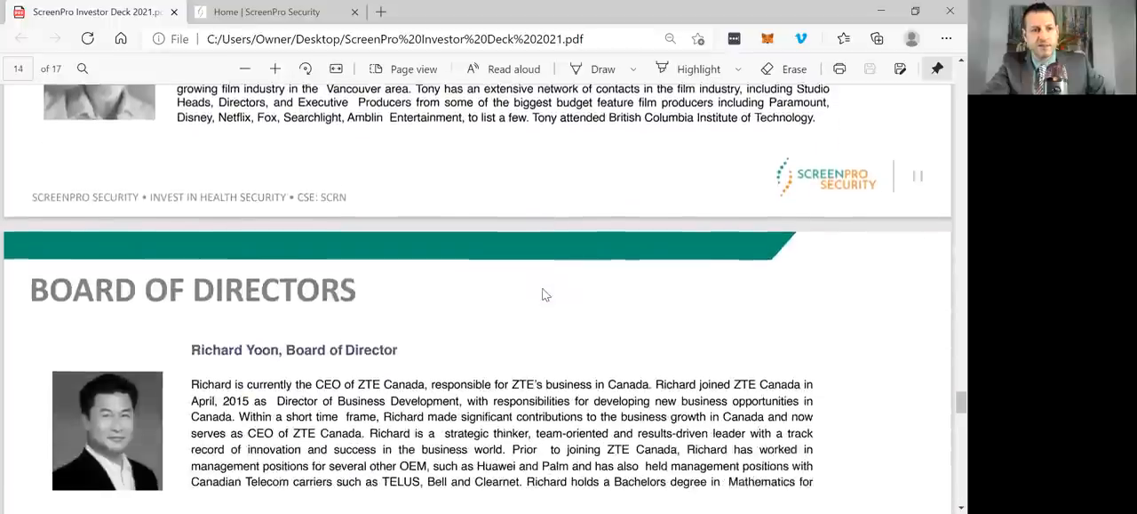
- Scroll past both Advisory Board pages to page 17, Contact Us, then switch to the ScreenPro home tab
scroll(down, 3)
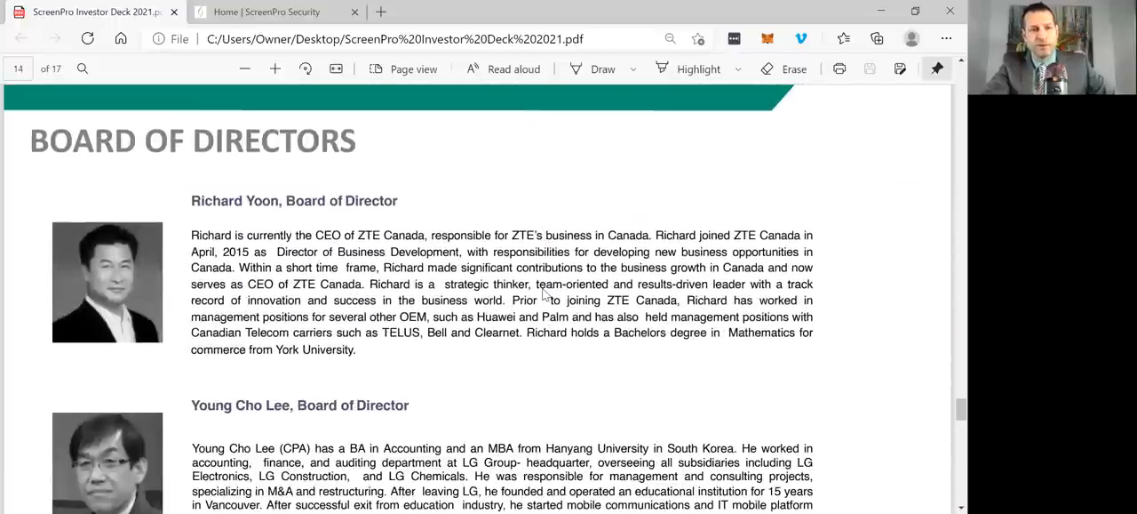
scroll(down, 3)
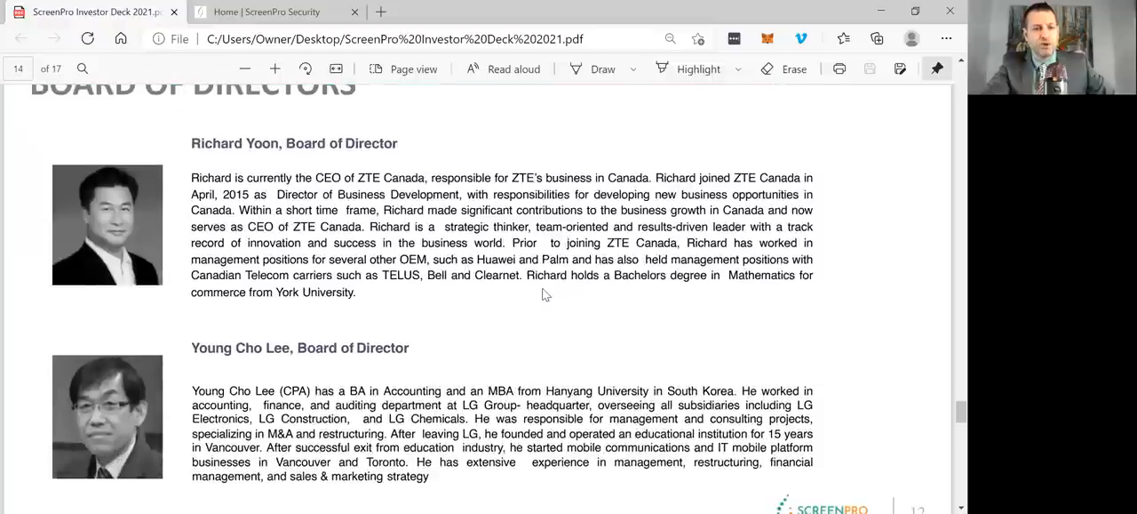
scroll(down, 3)
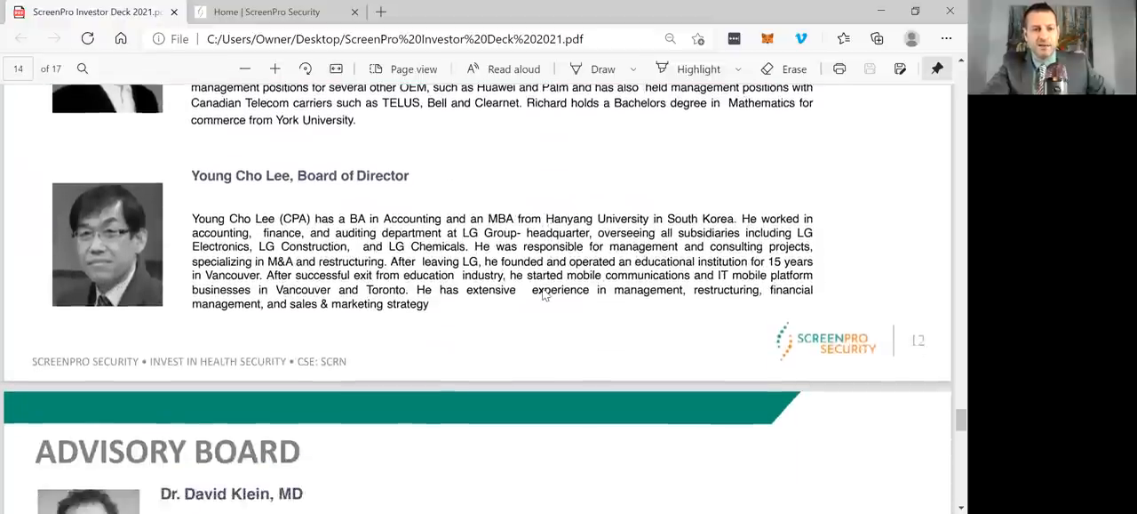
scroll(down, 3)
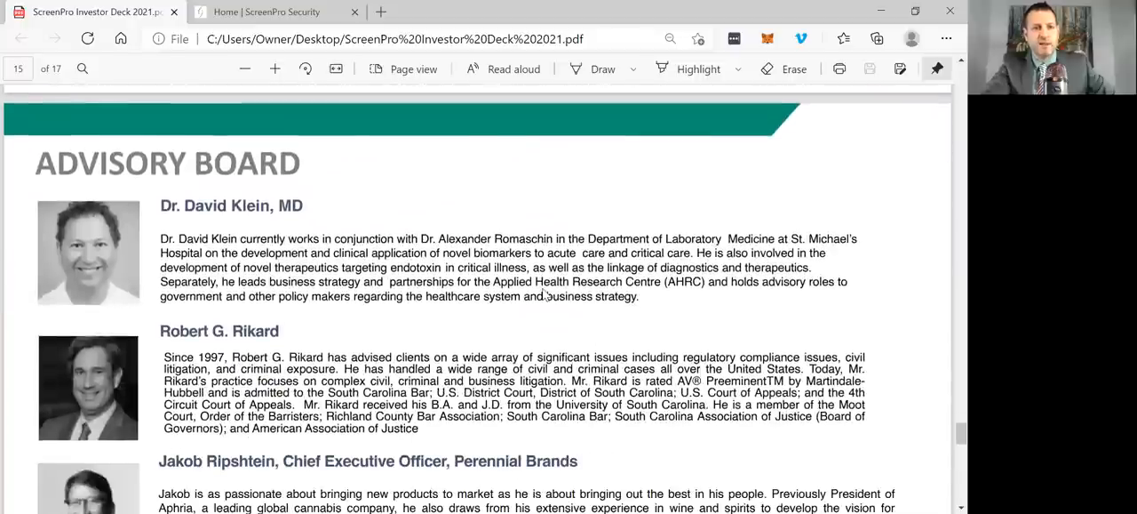
scroll(down, 3)
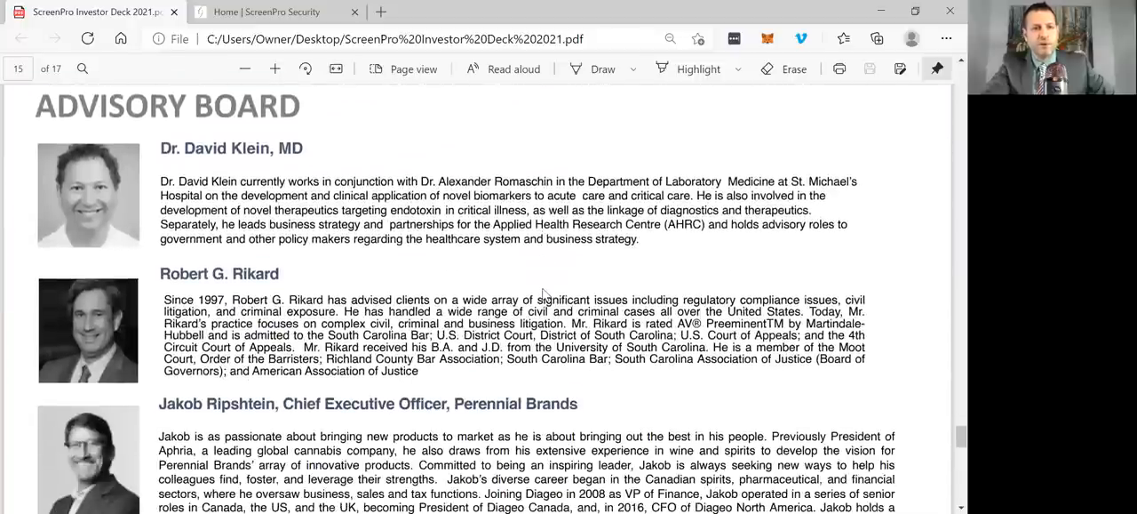
scroll(down, 3)
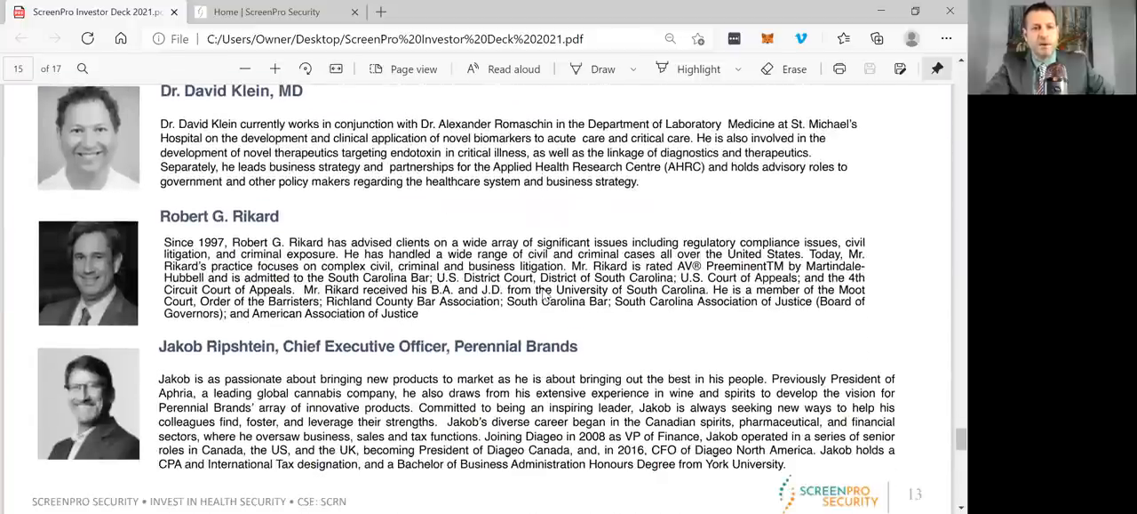
scroll(down, 3)
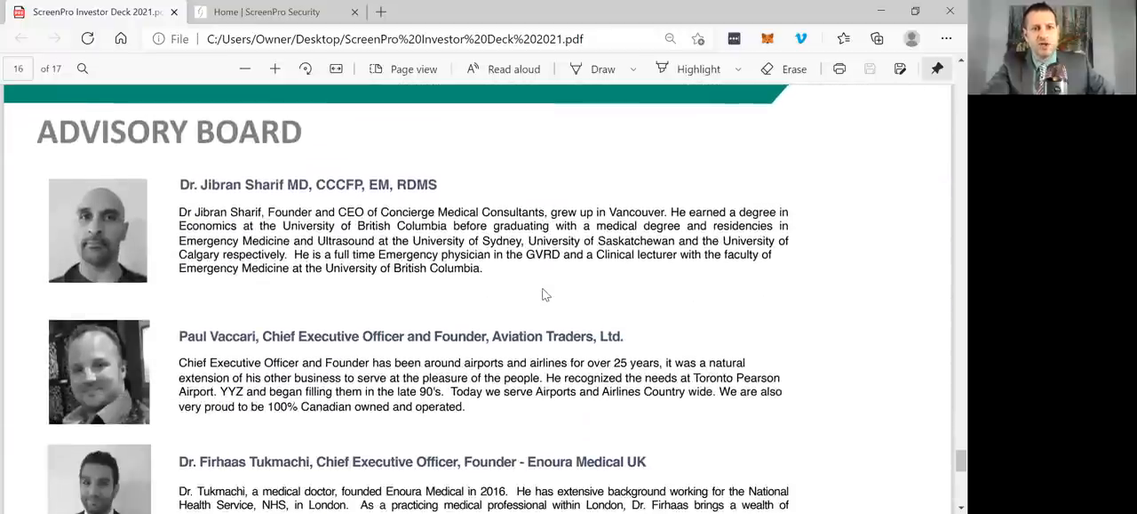
scroll(down, 3)
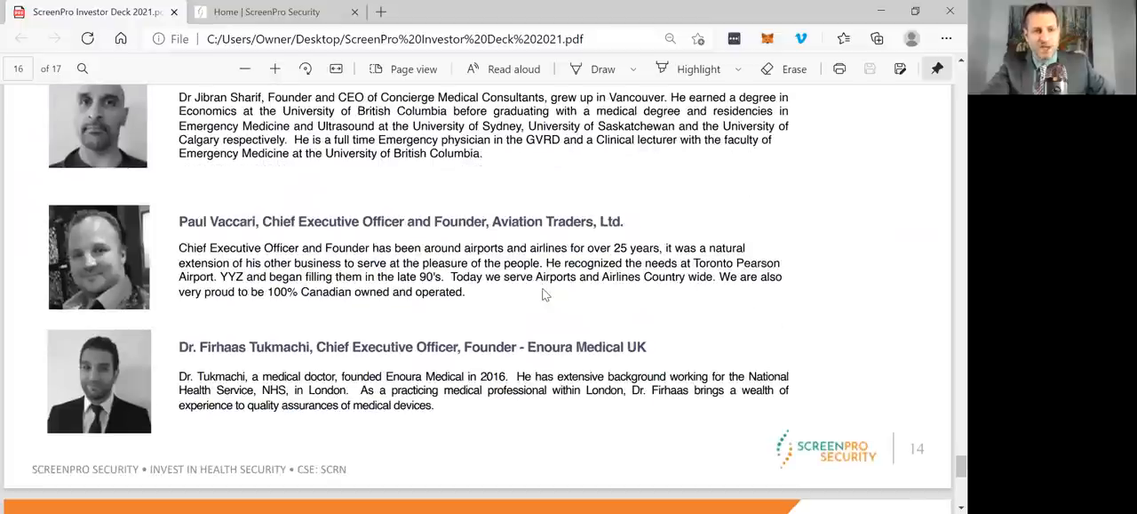
scroll(down, 3)
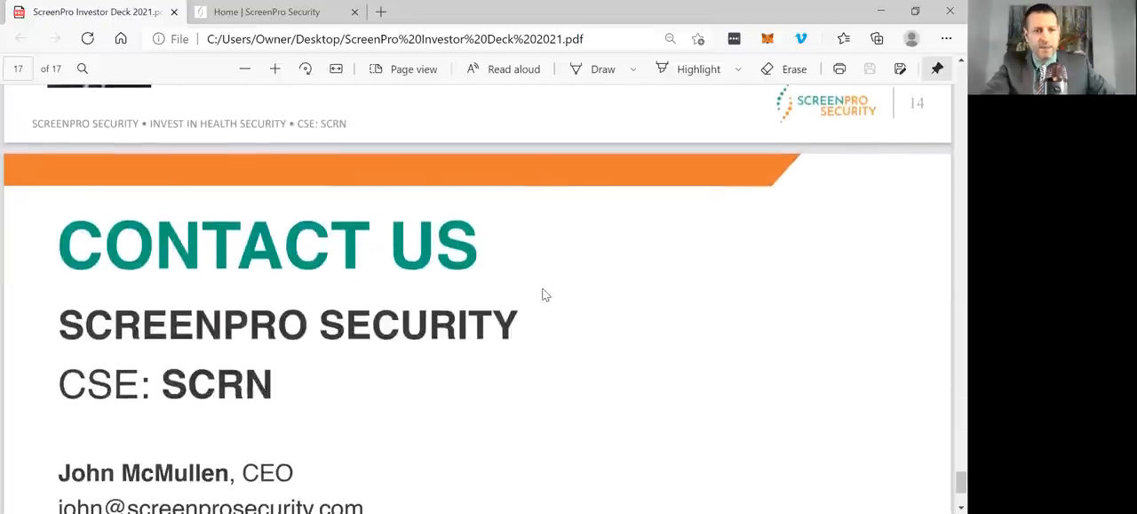
scroll(down, 3)
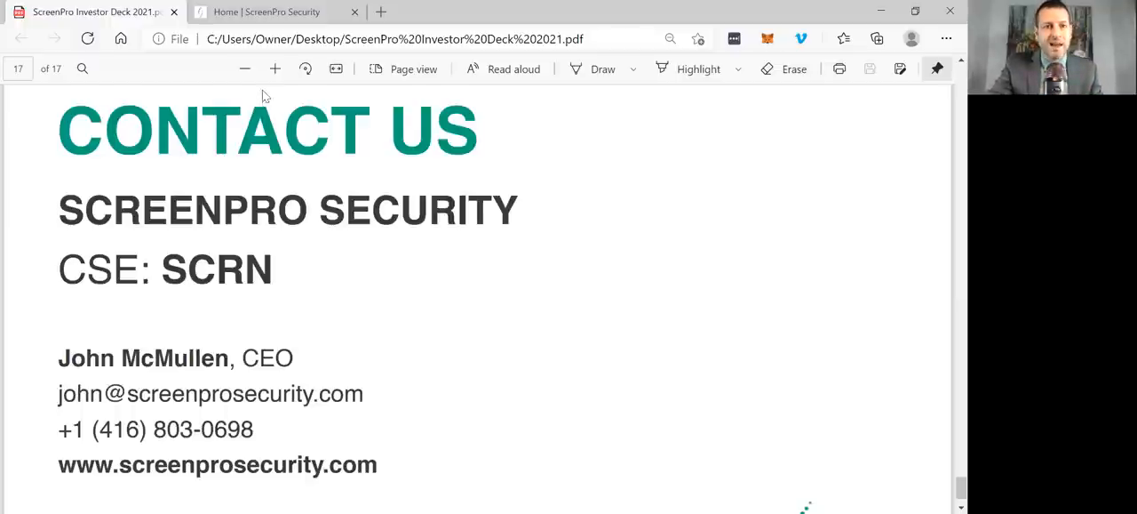
click(266, 11)
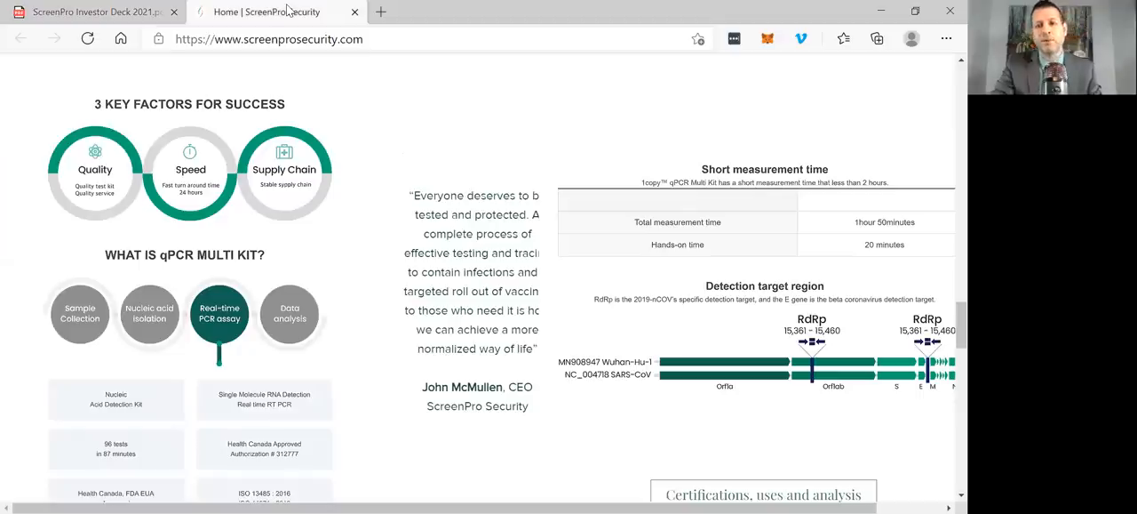
- Scroll the home page from the qPCR kit section to the top and open the Investors menu
scroll(down, 3)
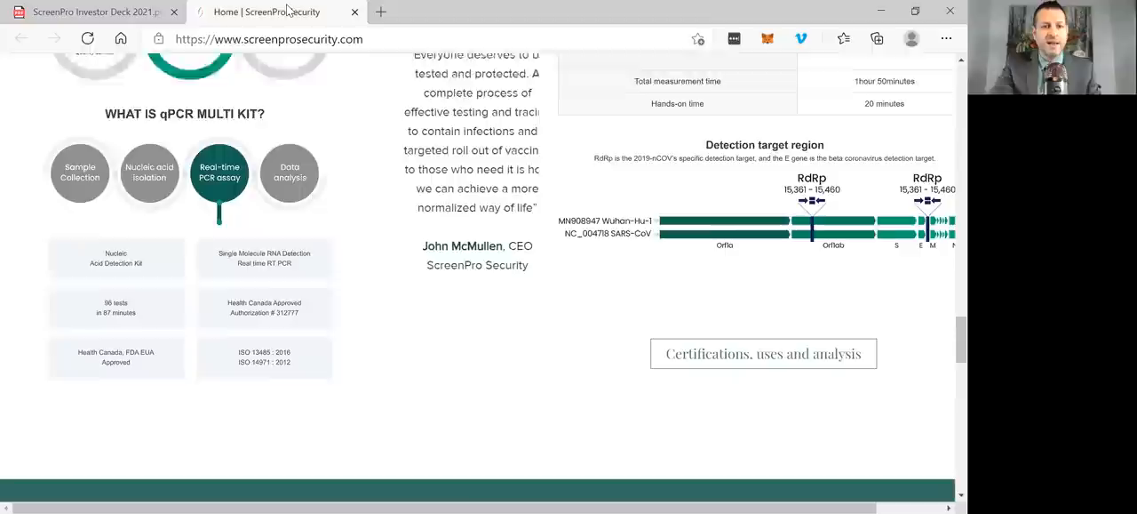
scroll(down, 3)
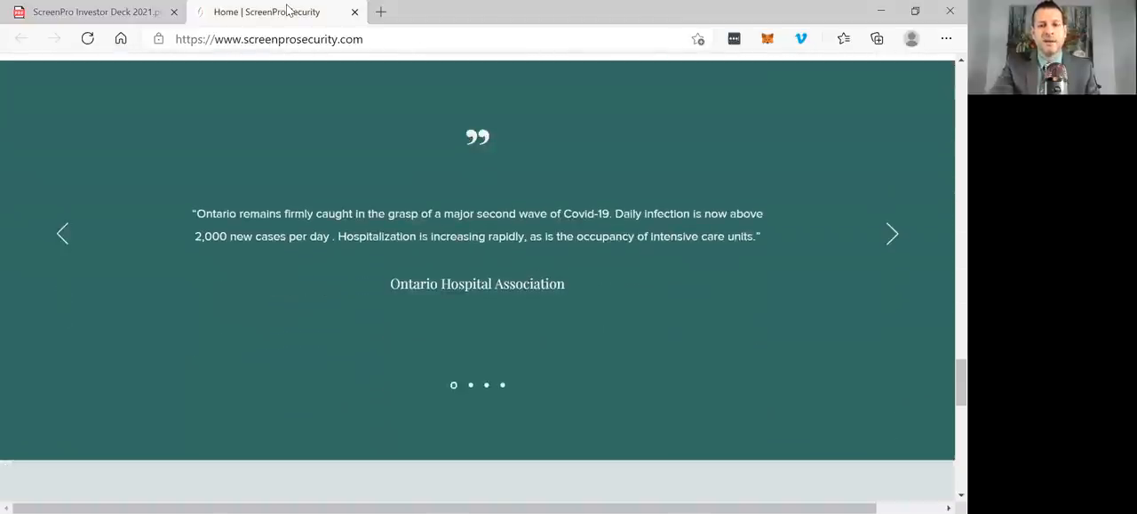
scroll(down, 3)
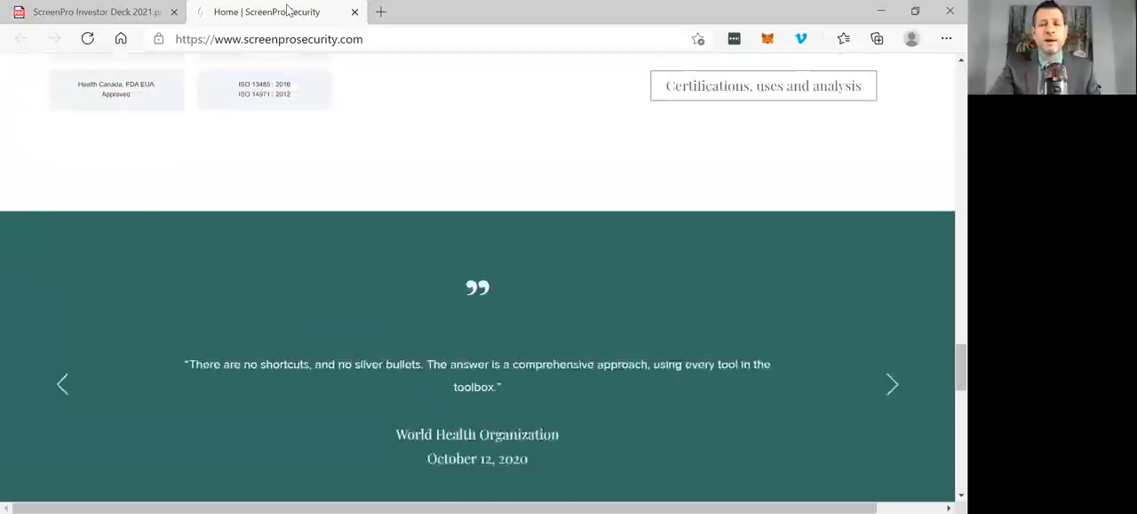
scroll(down, 3)
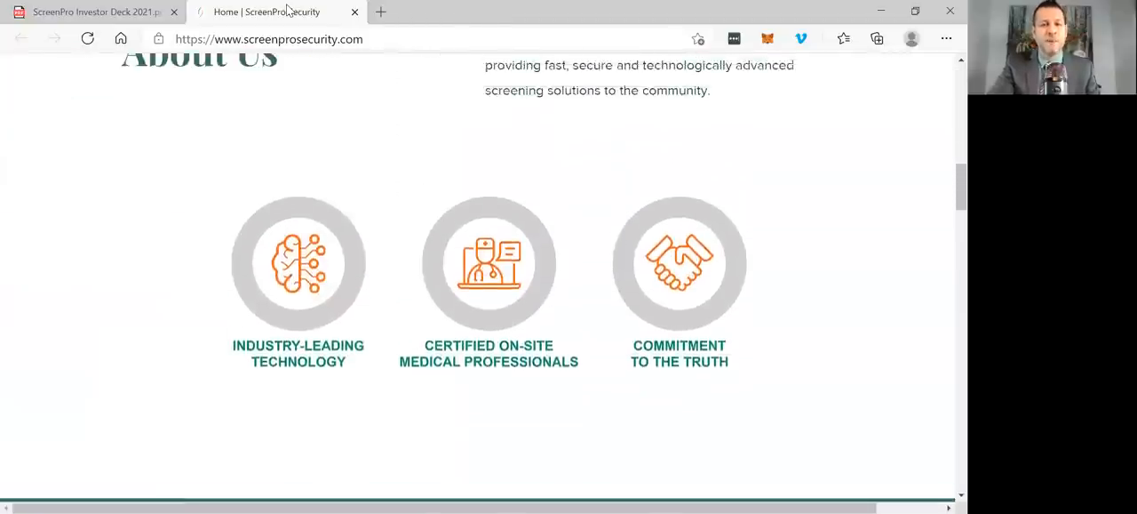
scroll(up, 3)
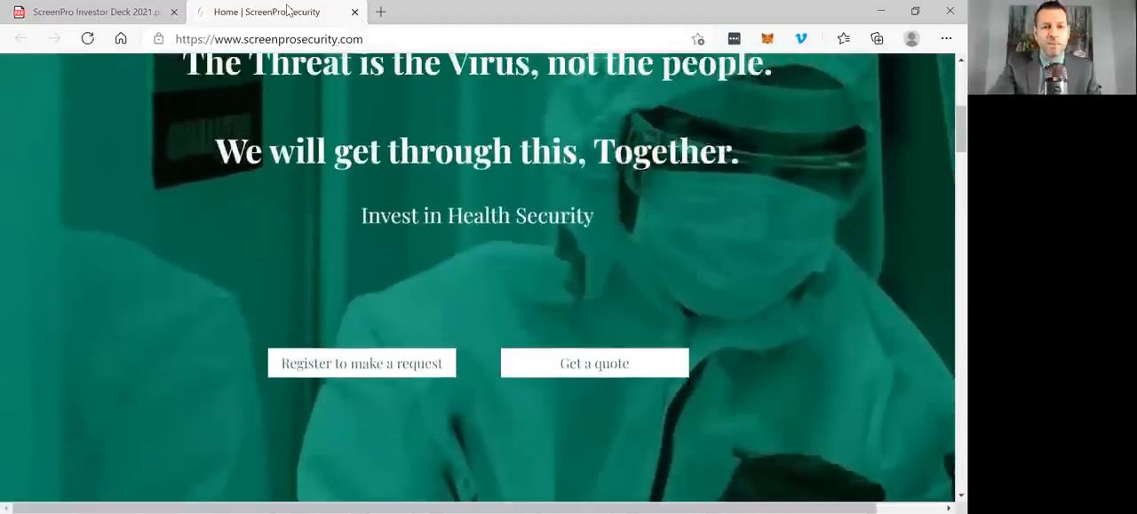
scroll(up, 3)
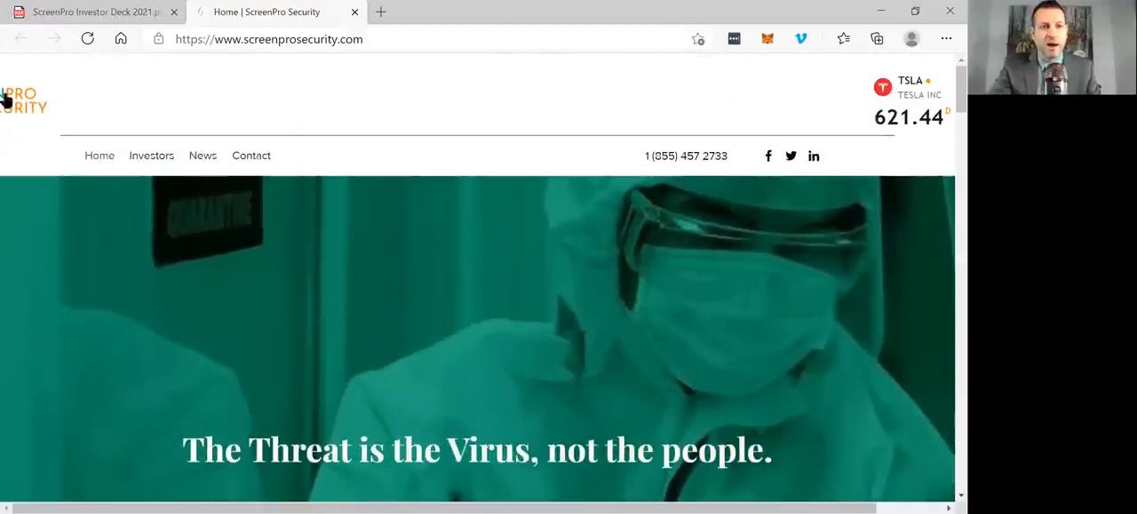
click(151, 155)
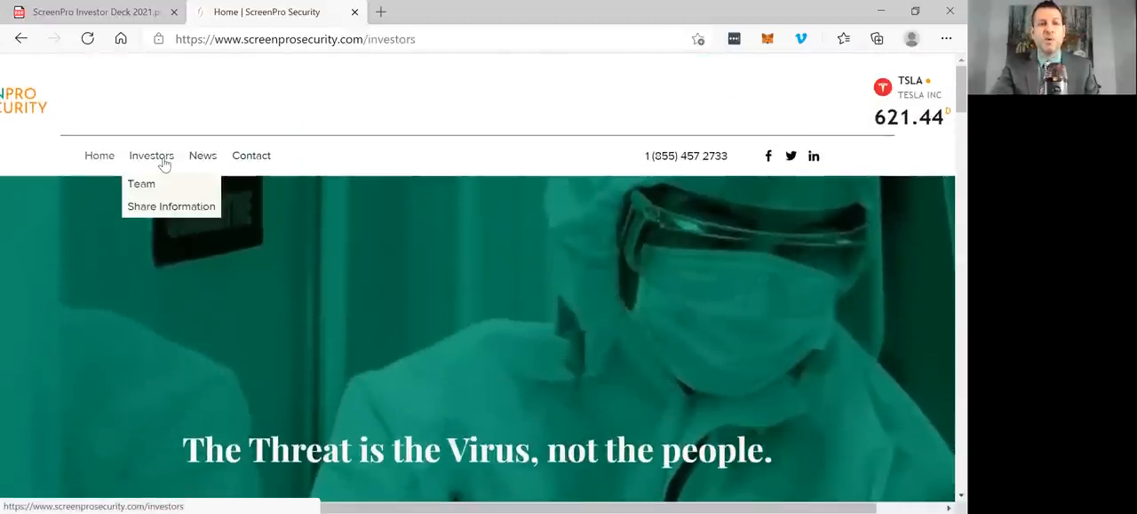
- Open the Investor Centre, scroll through its three sections, and go to News Releases
click(152, 154)
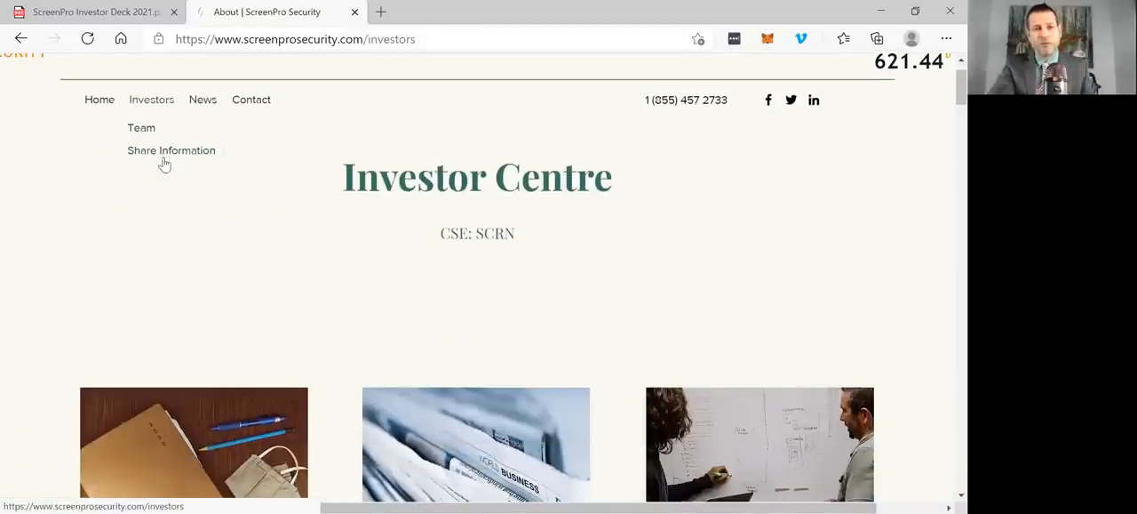
scroll(down, 3)
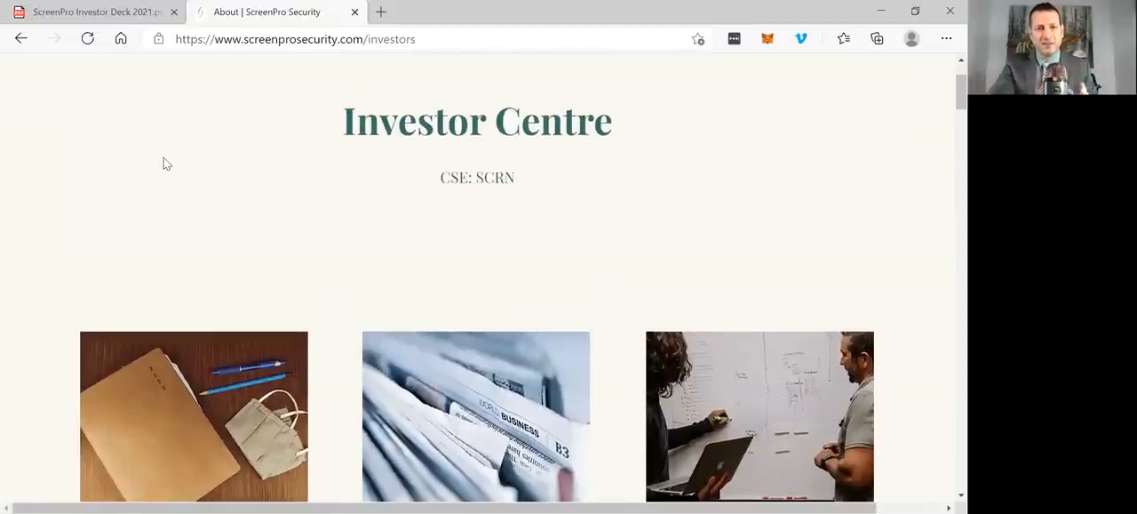
scroll(down, 3)
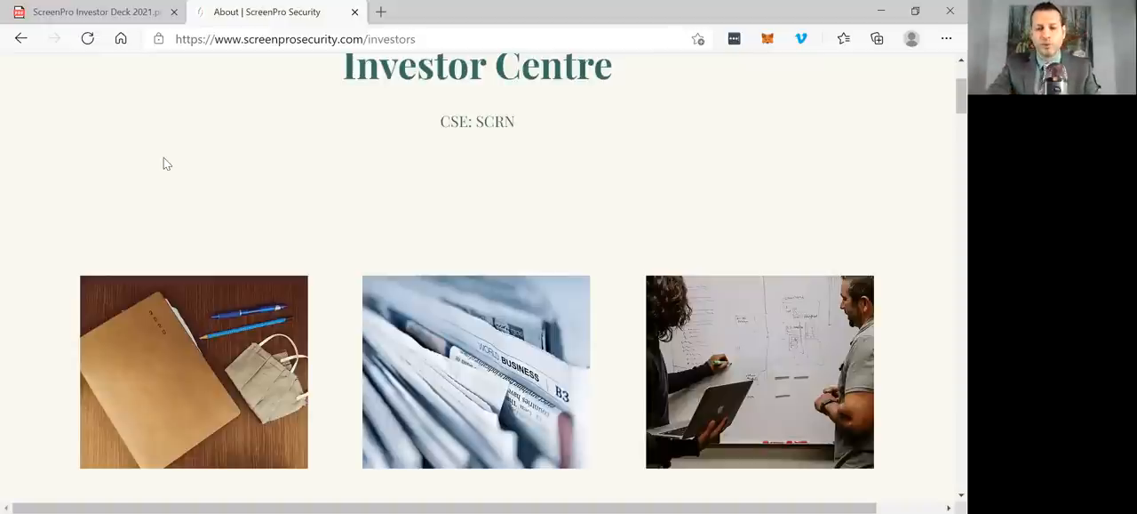
scroll(down, 3)
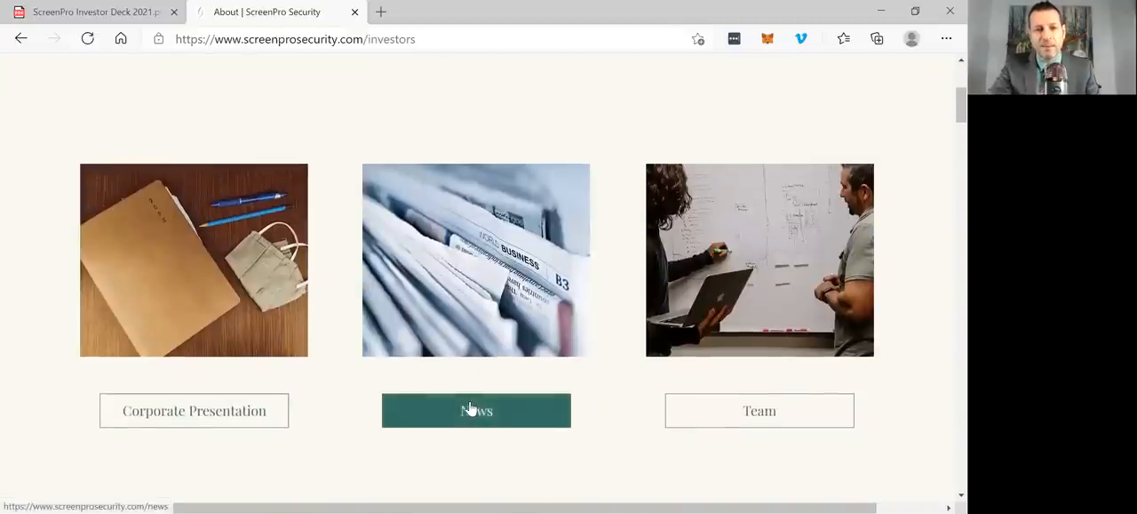
click(476, 409)
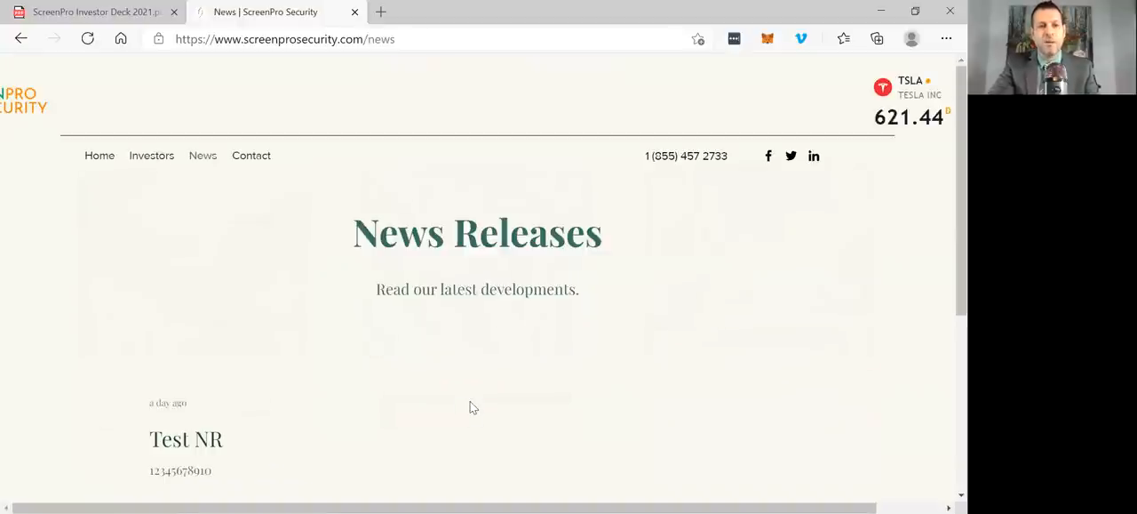
- Scroll the News Releases page past the Test NR post to the footer's social media icons
scroll(down, 3)
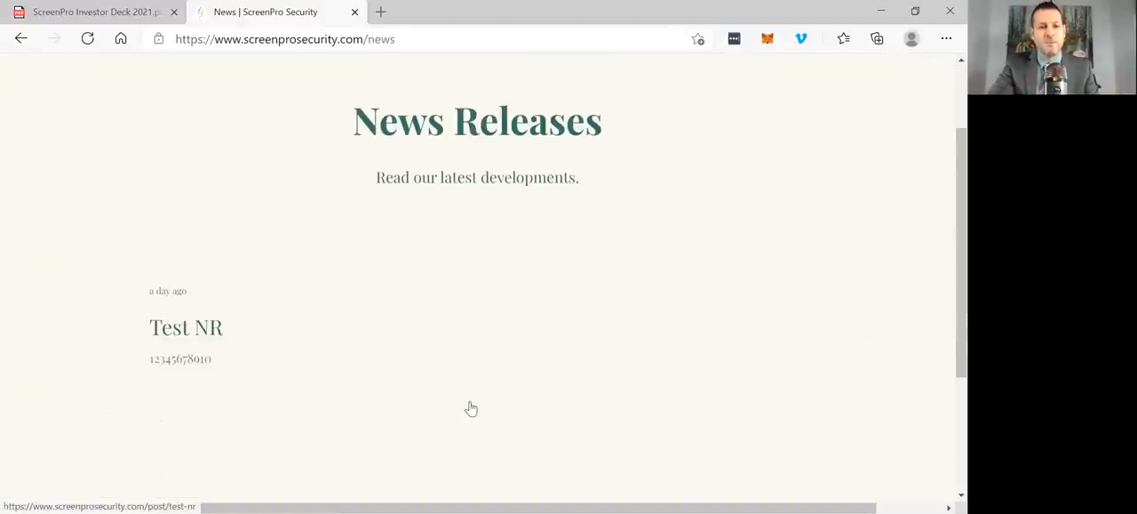
scroll(up, 3)
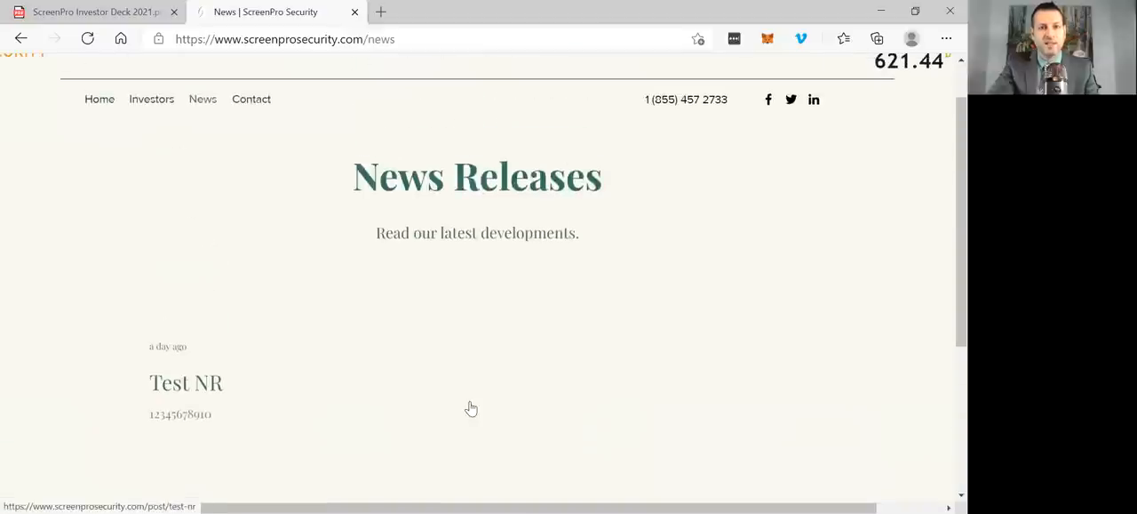
scroll(down, 3)
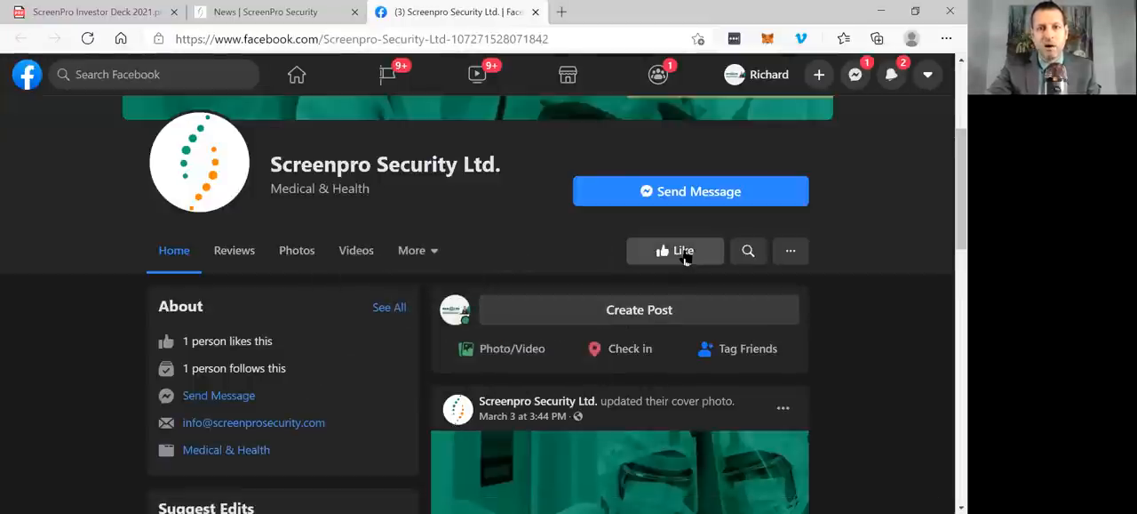
- Like the Screenpro Security Ltd. Facebook page and return to the News tab
click(675, 249)
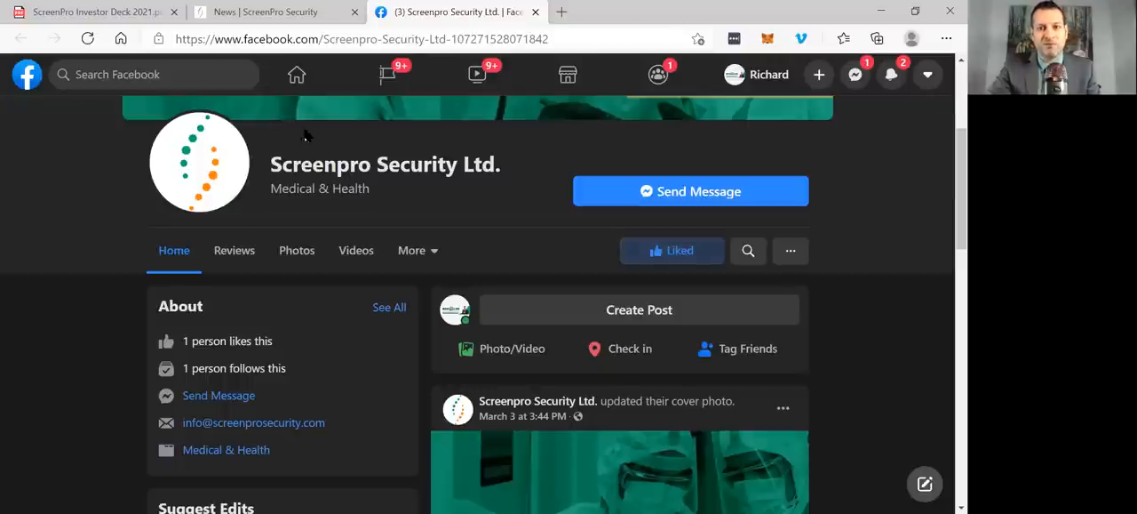
click(266, 12)
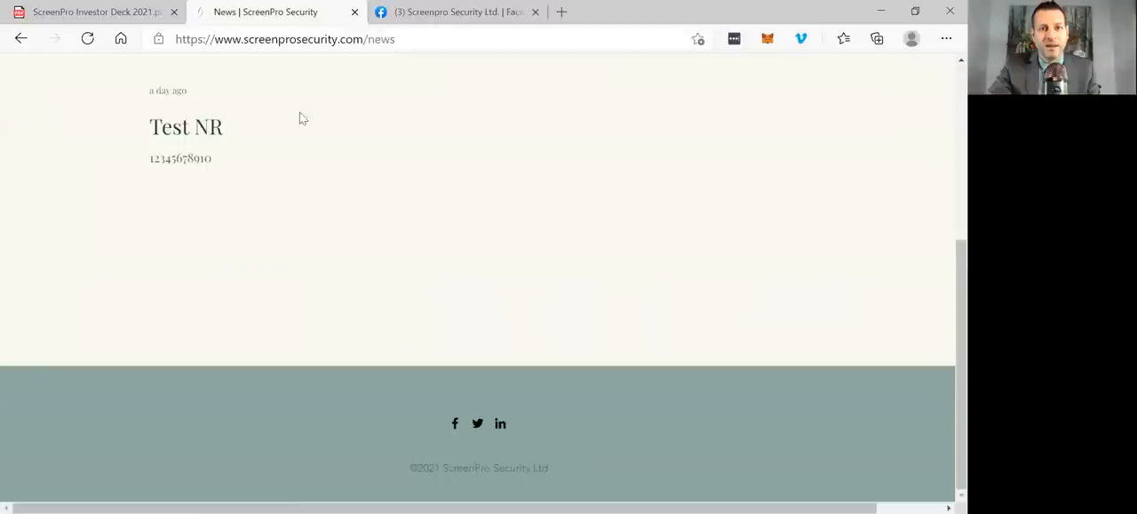
mouse_move(480, 423)
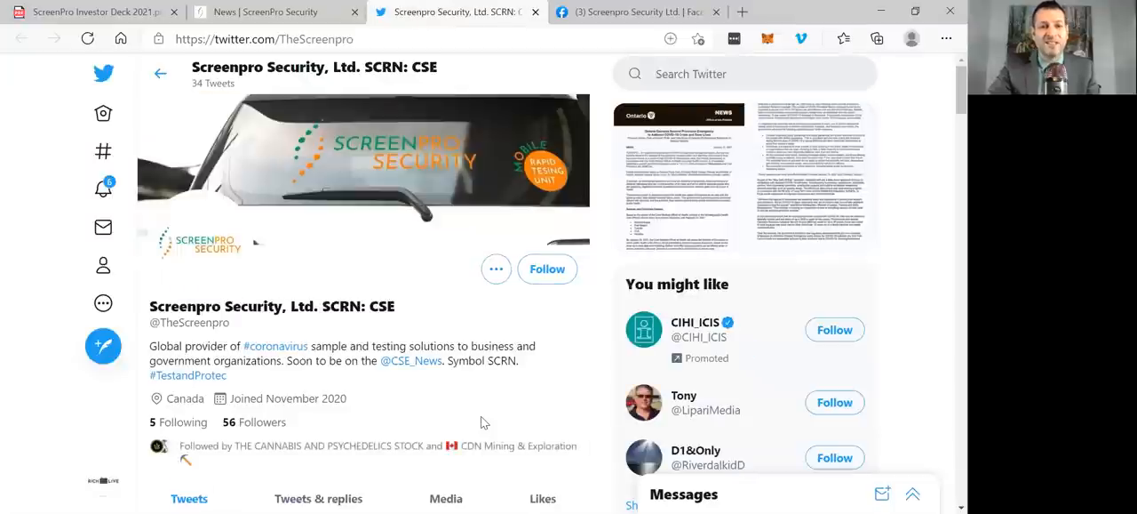
click(547, 268)
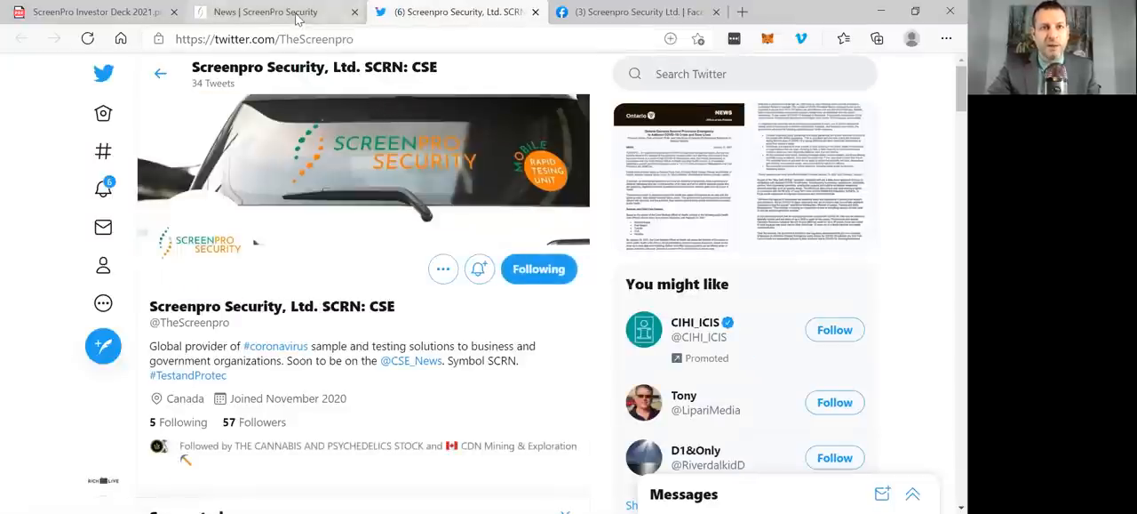
click(265, 11)
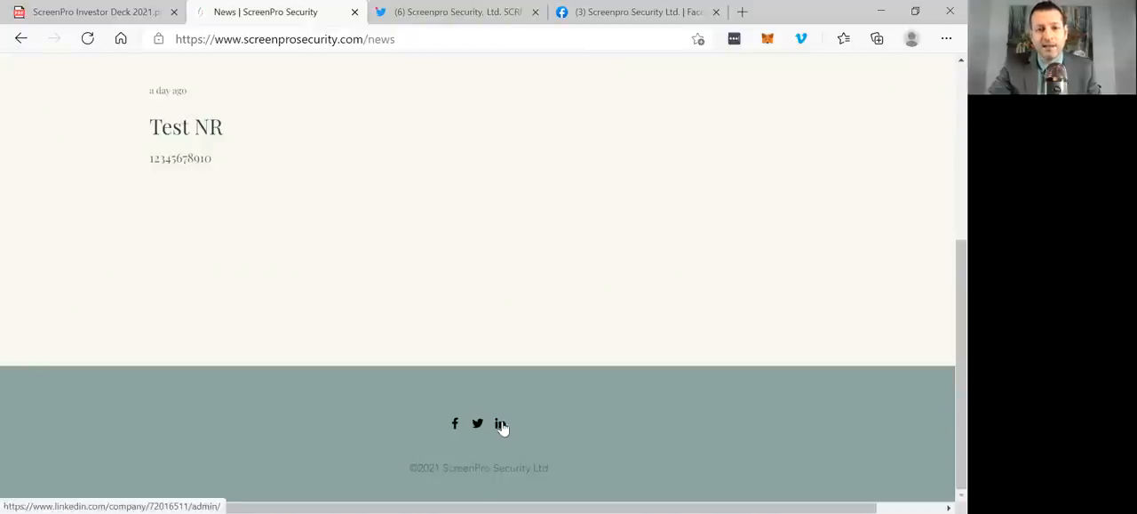
- Open the footer's LinkedIn link, follow Screenpro Security Ltd, and return to the News tab
click(499, 423)
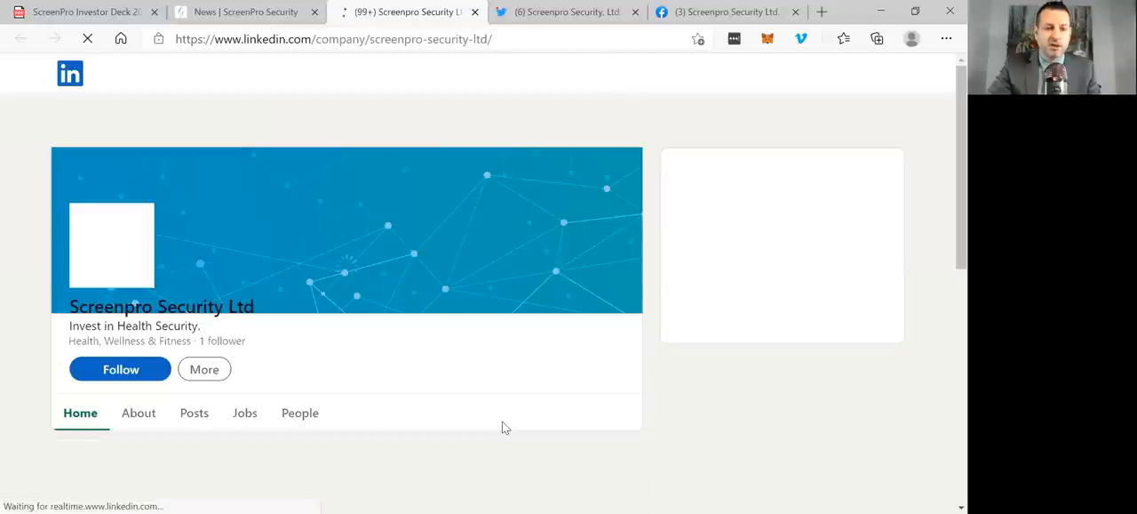
click(120, 369)
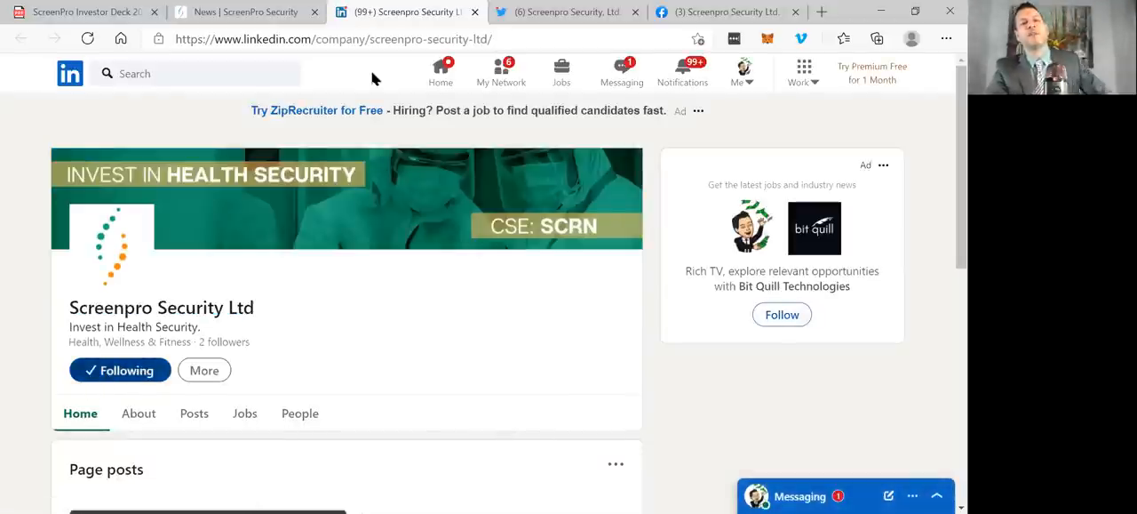
click(244, 11)
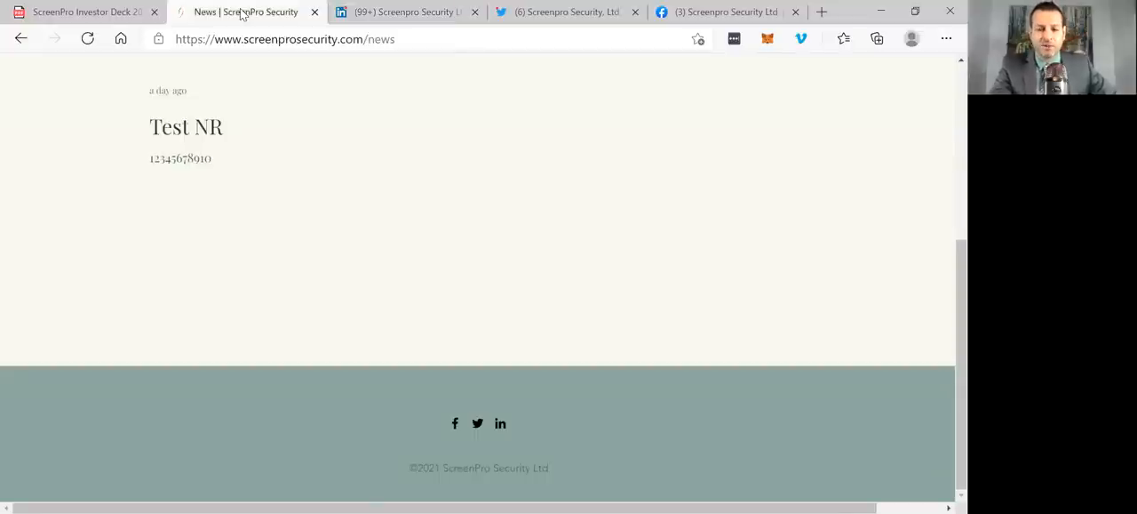
- Reopen the home page, scroll its opening banner, then return to the deck's Contact Us page
scroll(up, 3)
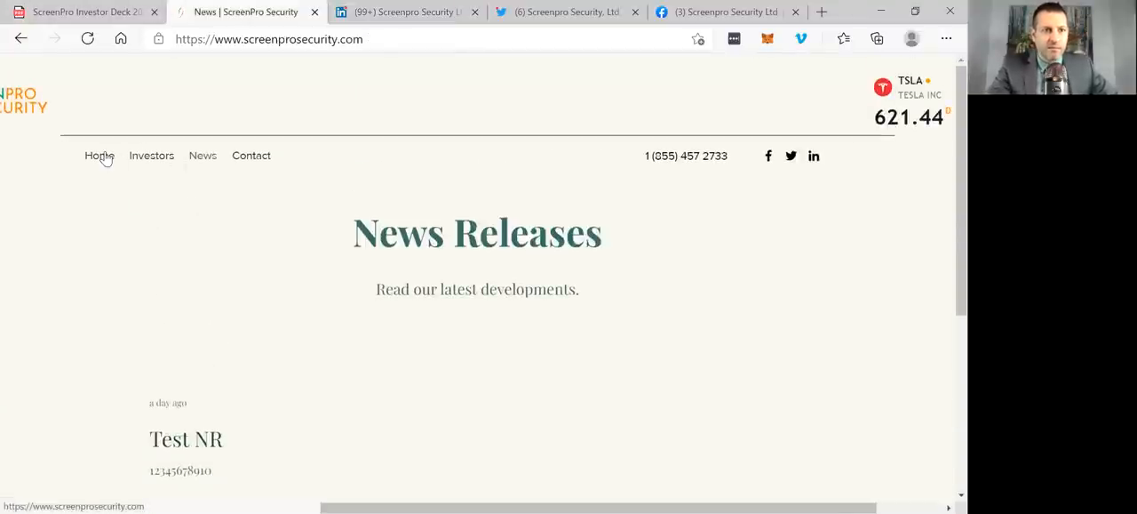
click(99, 155)
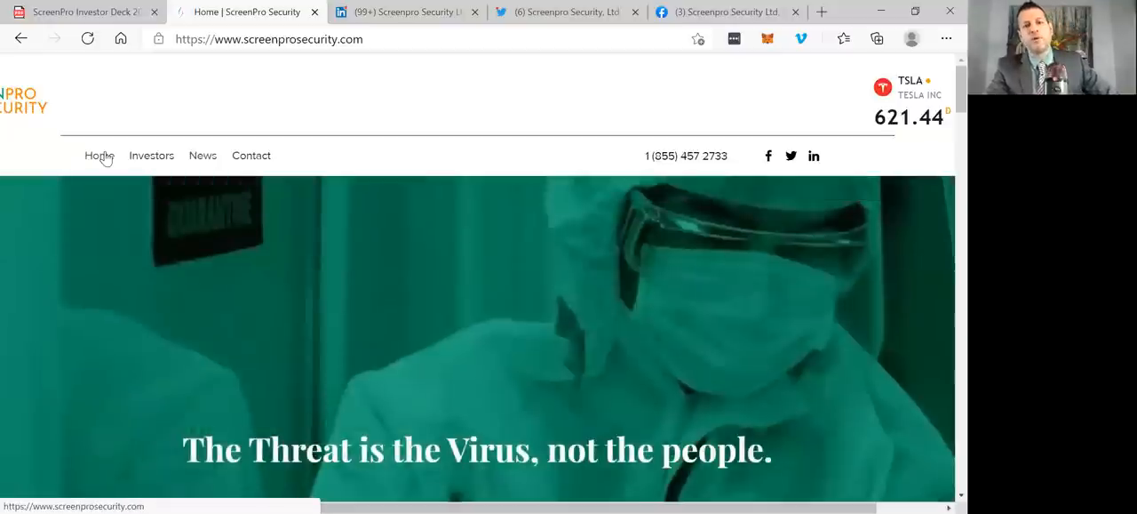
scroll(down, 3)
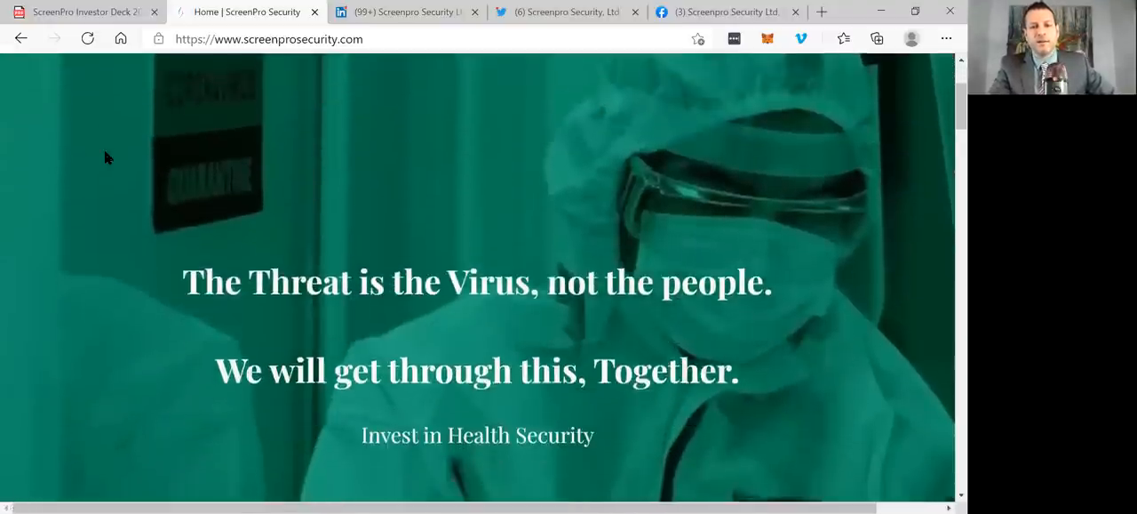
scroll(down, 3)
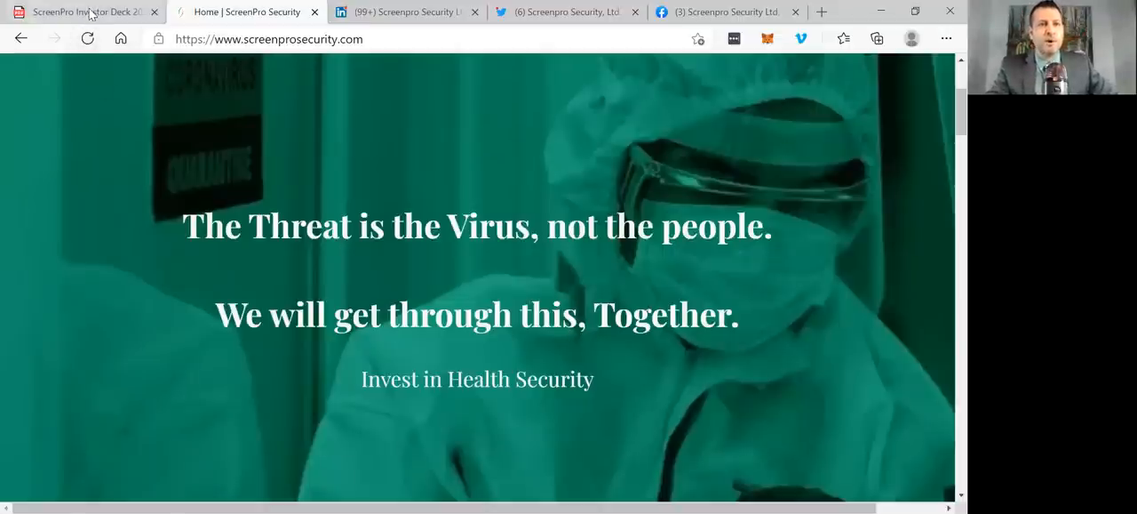
click(85, 12)
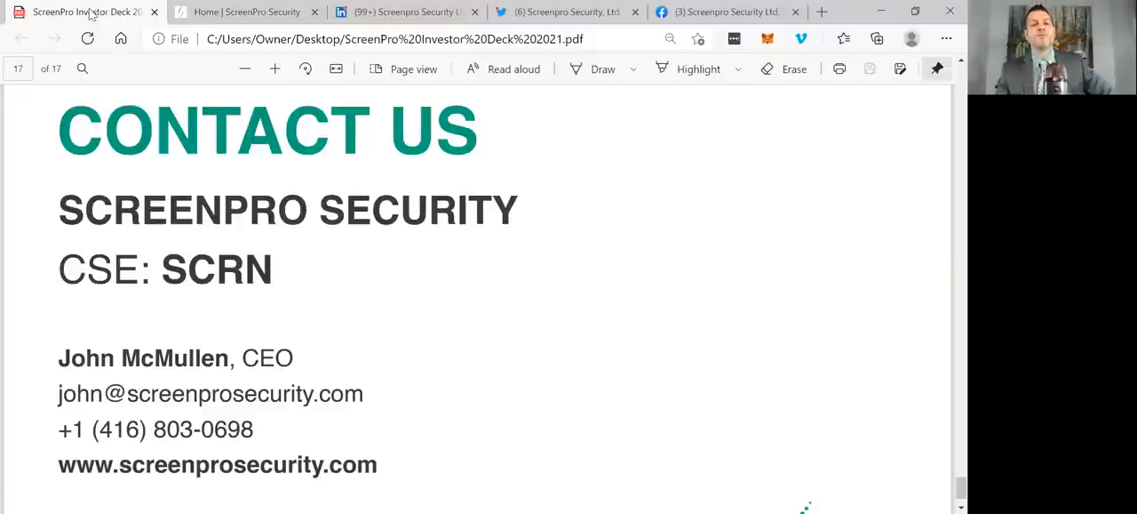